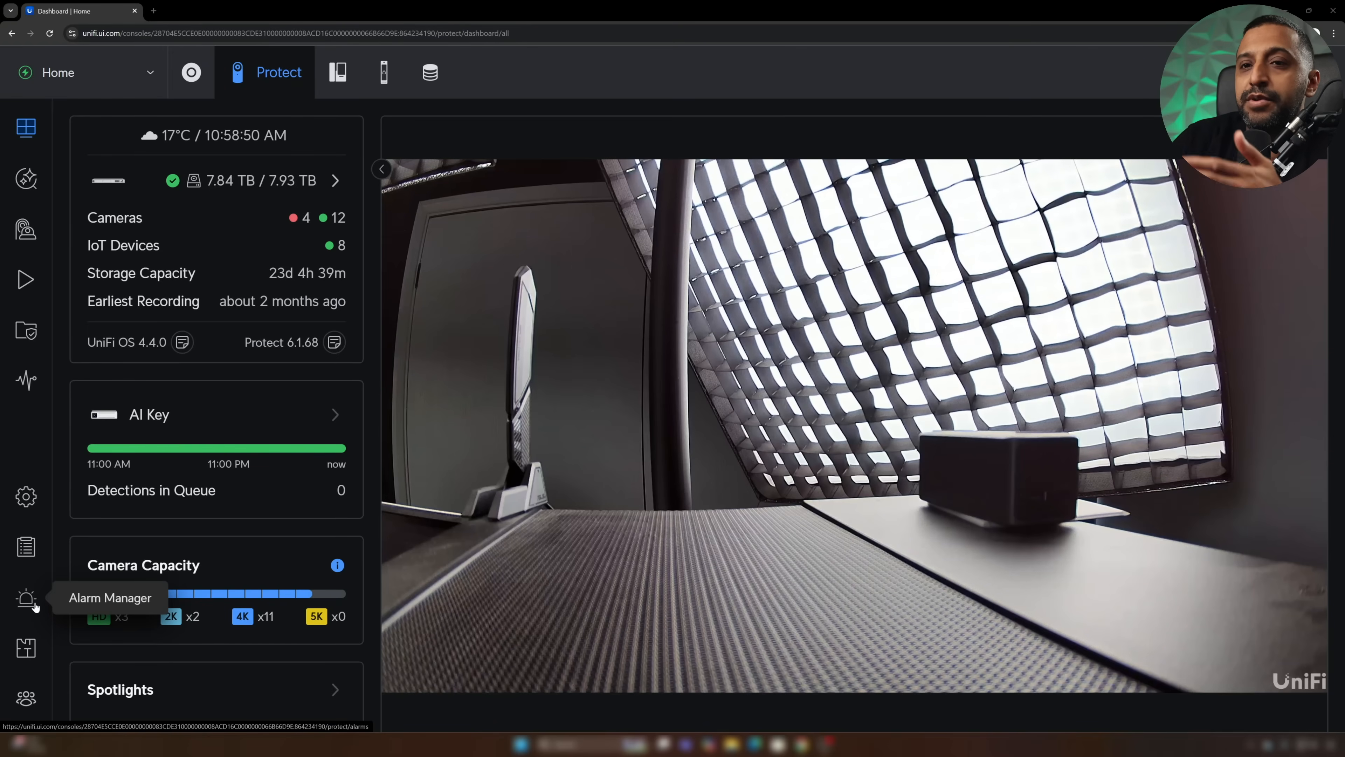
- Go to the Alarm Manager to reach the Person Vehicle alarm
click(26, 597)
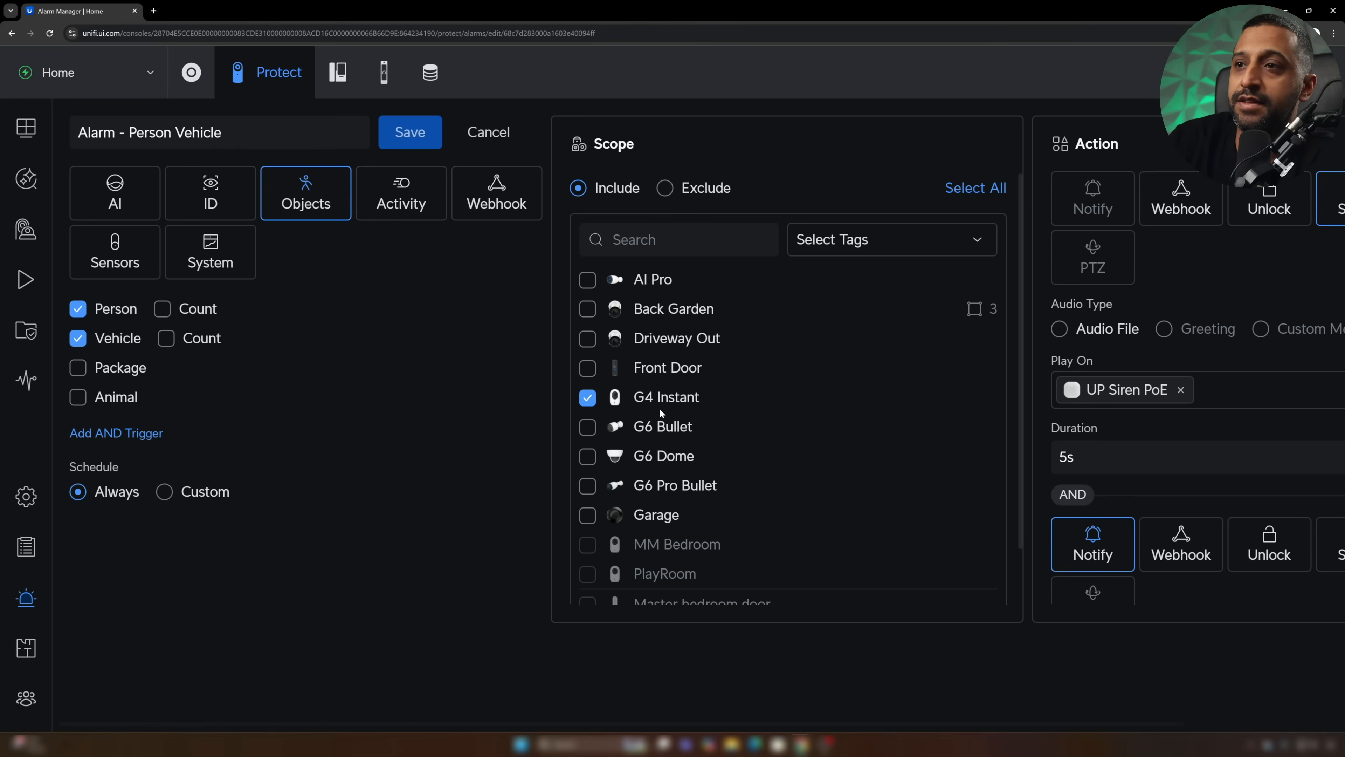
mouse_move(978, 609)
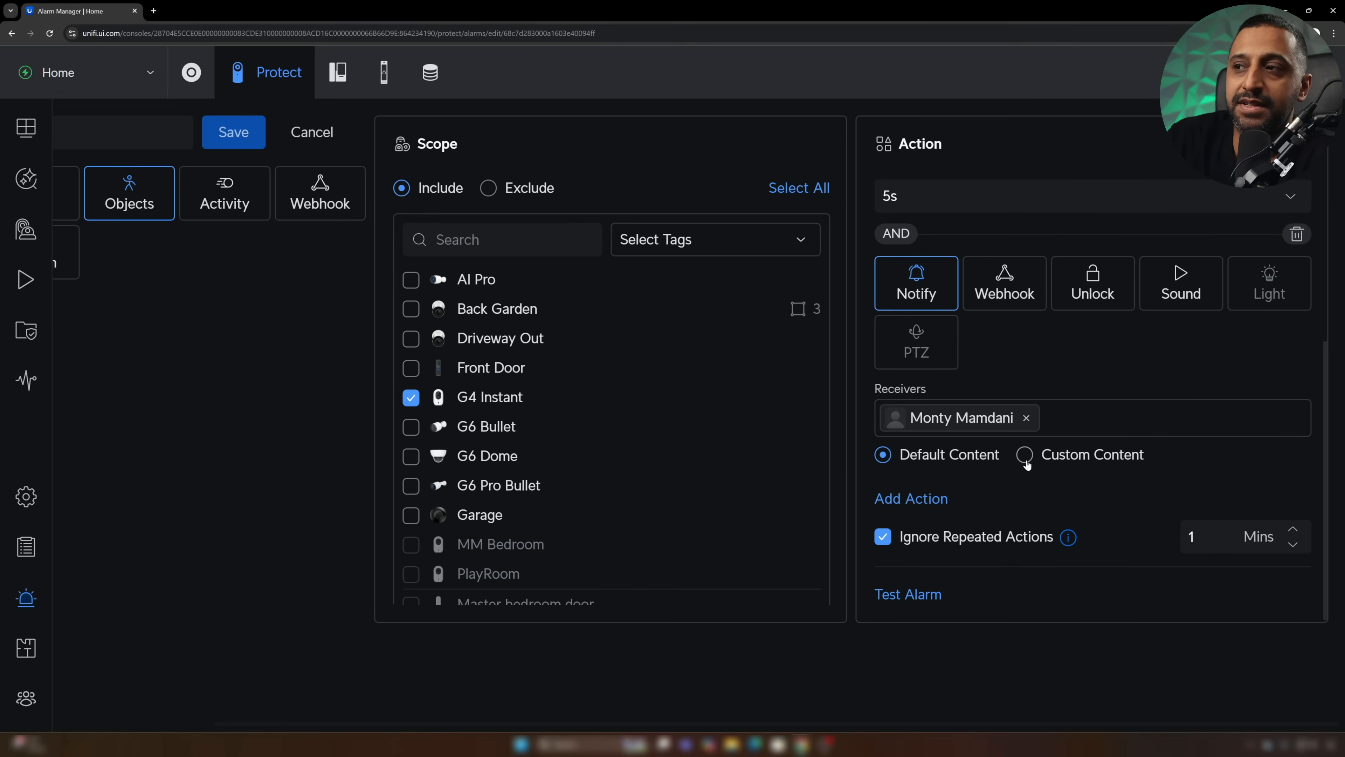
- Switch the notification to Custom Content reading 'ALARM TRIGGERED - PERSON/VEHICLE DETECTED'
click(1024, 454)
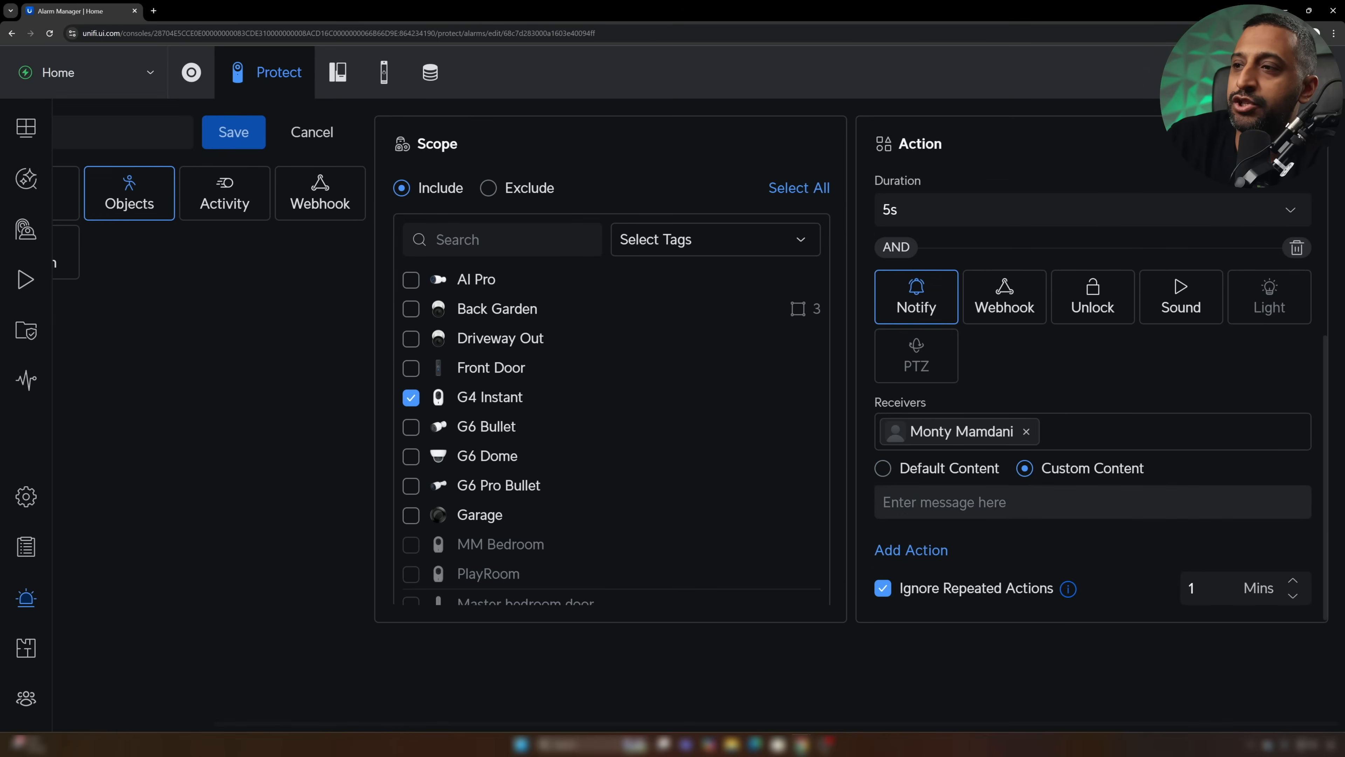
text(AL)
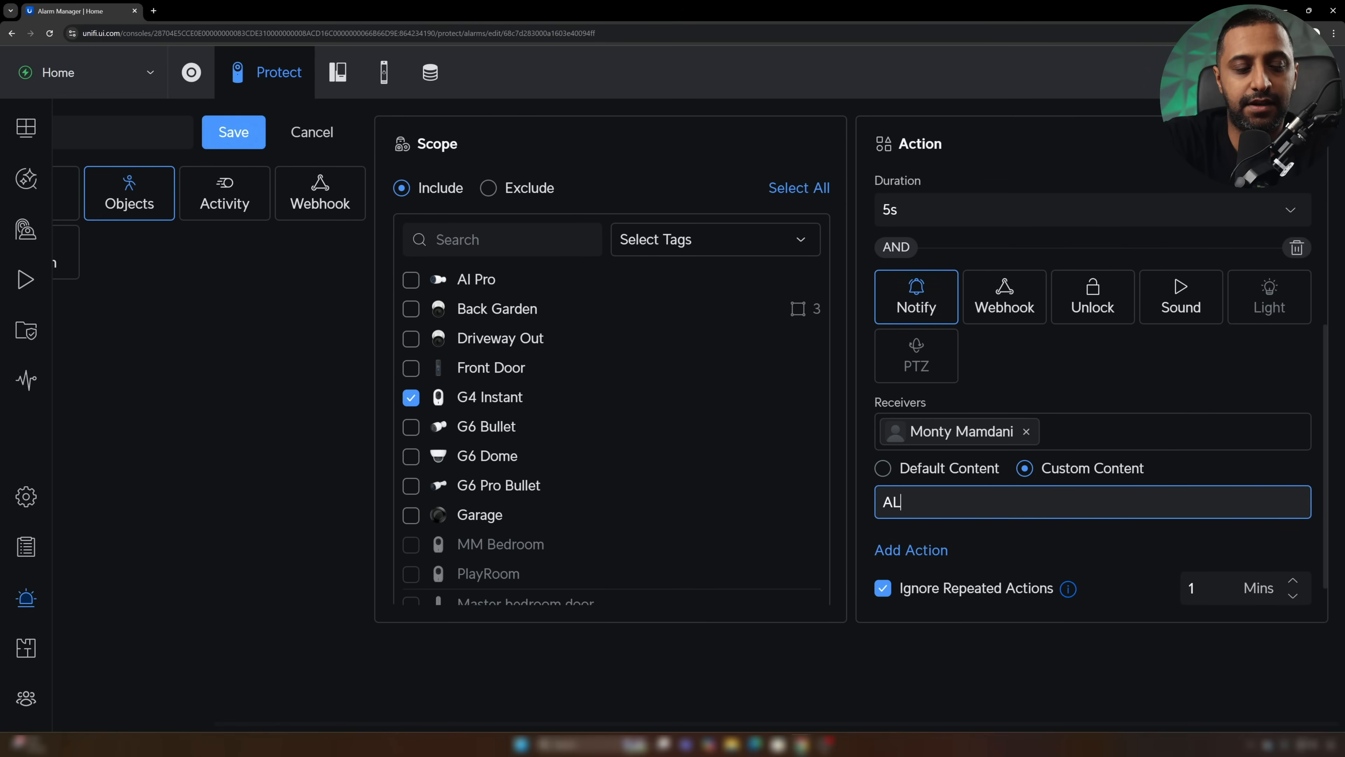
text(ARM TRIGGERED!)
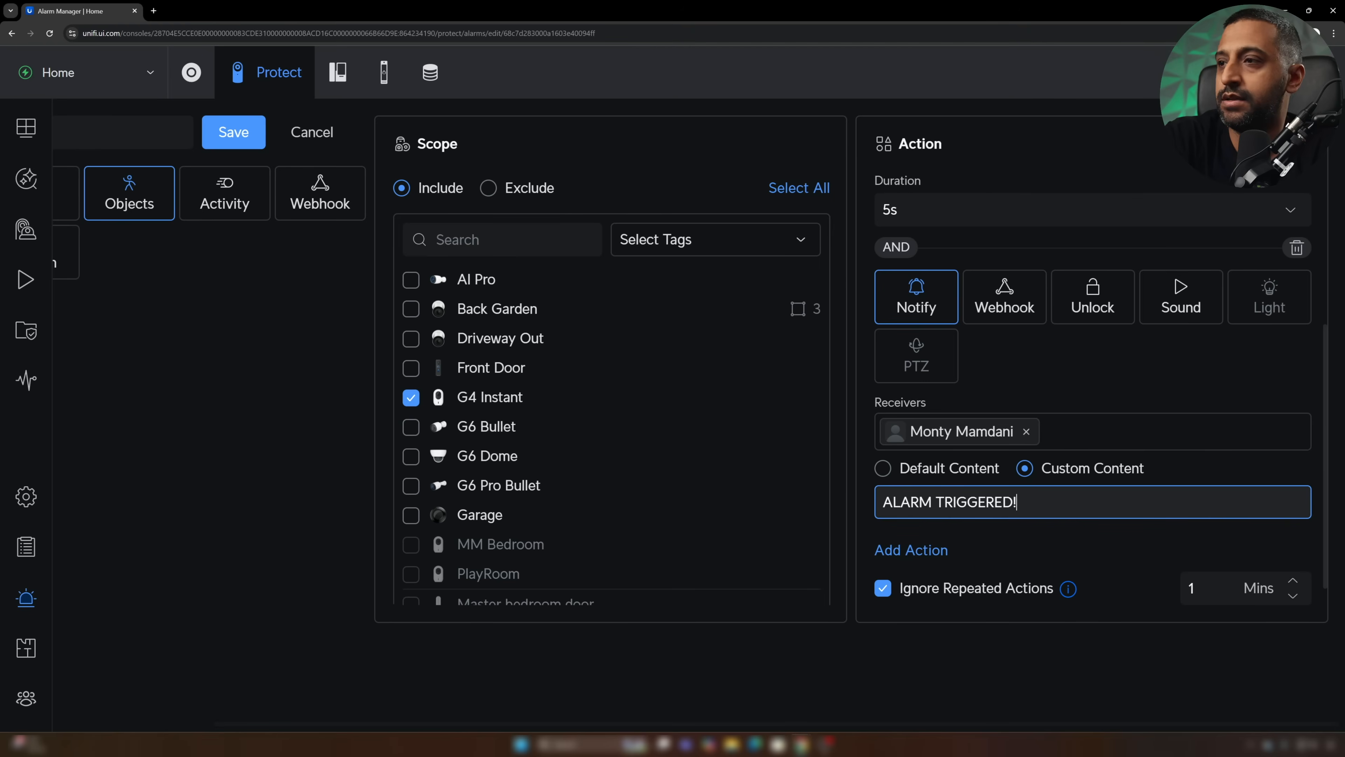
text(- PERSON/Vechi)
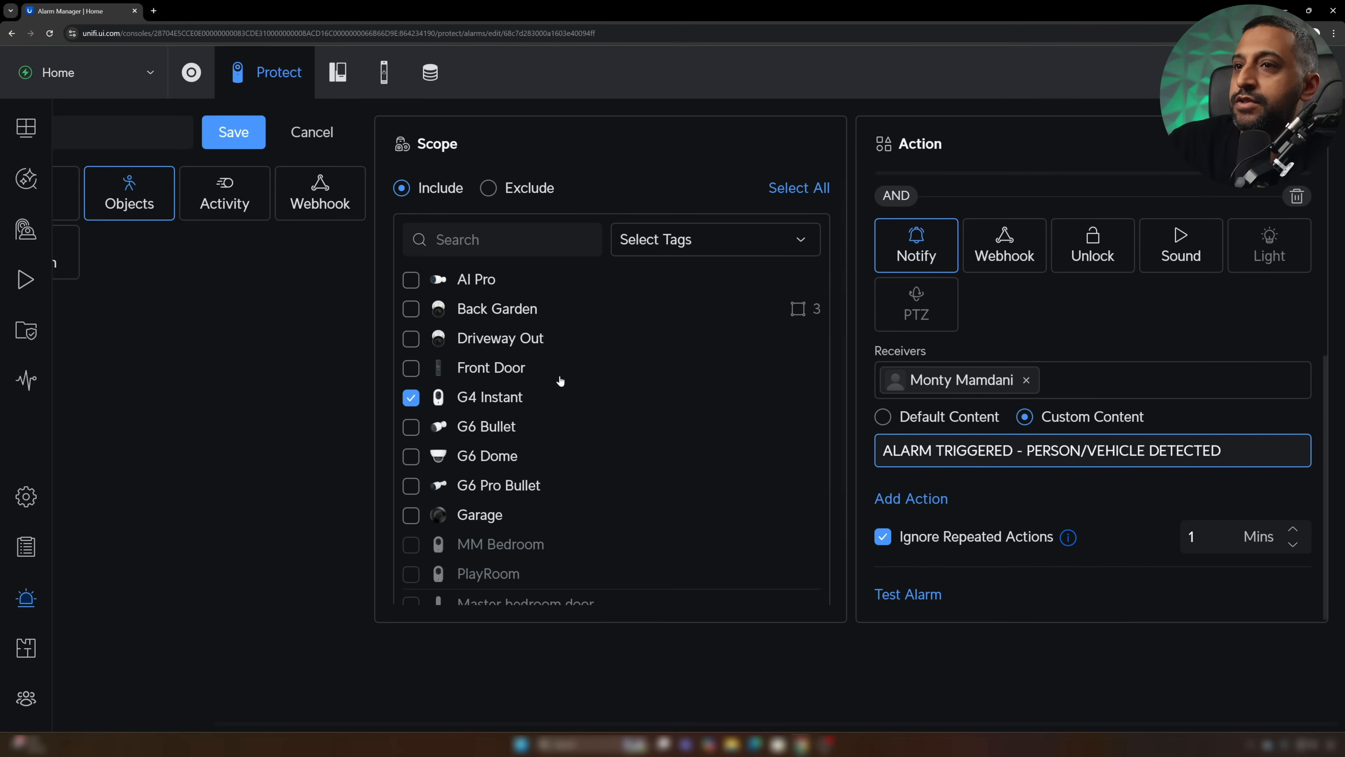
- Save the edited Person Vehicle alarm and return to the alarm list
click(311, 132)
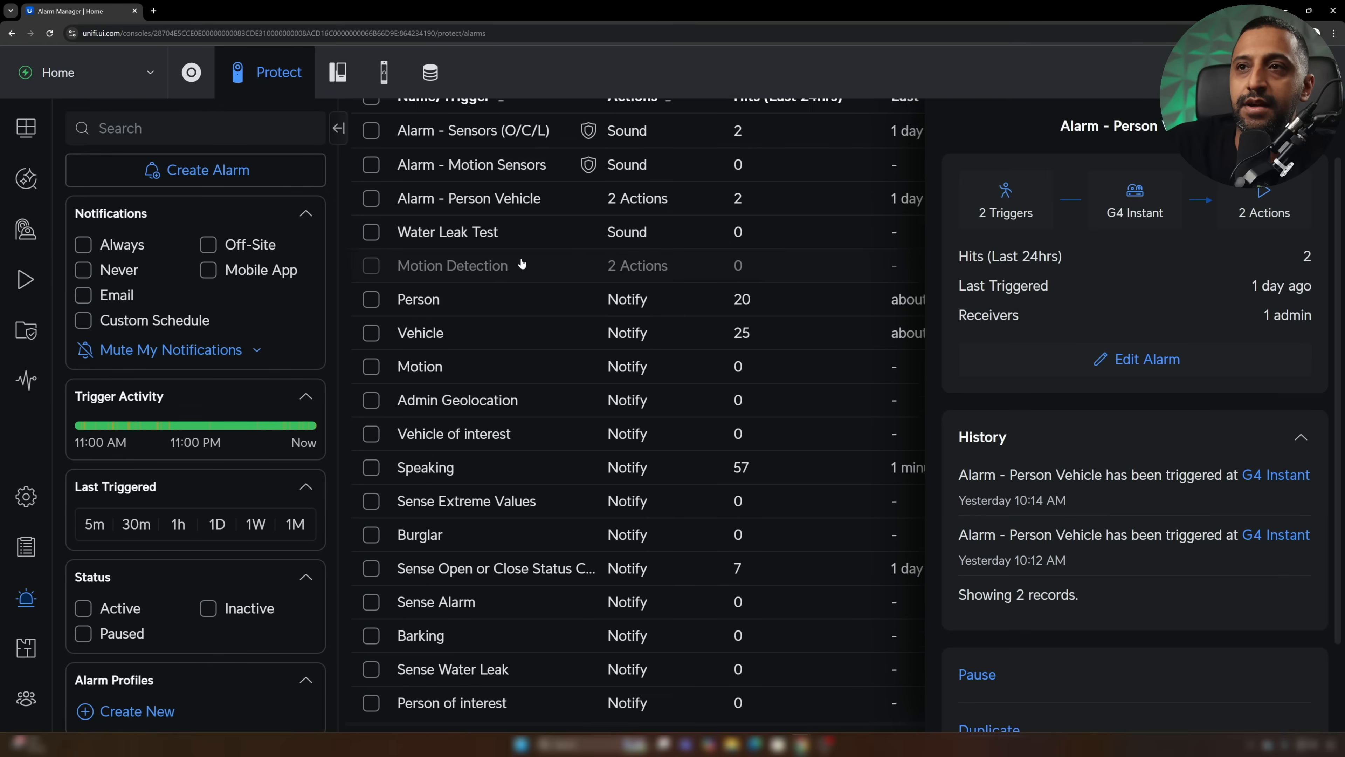
scroll(up, 3)
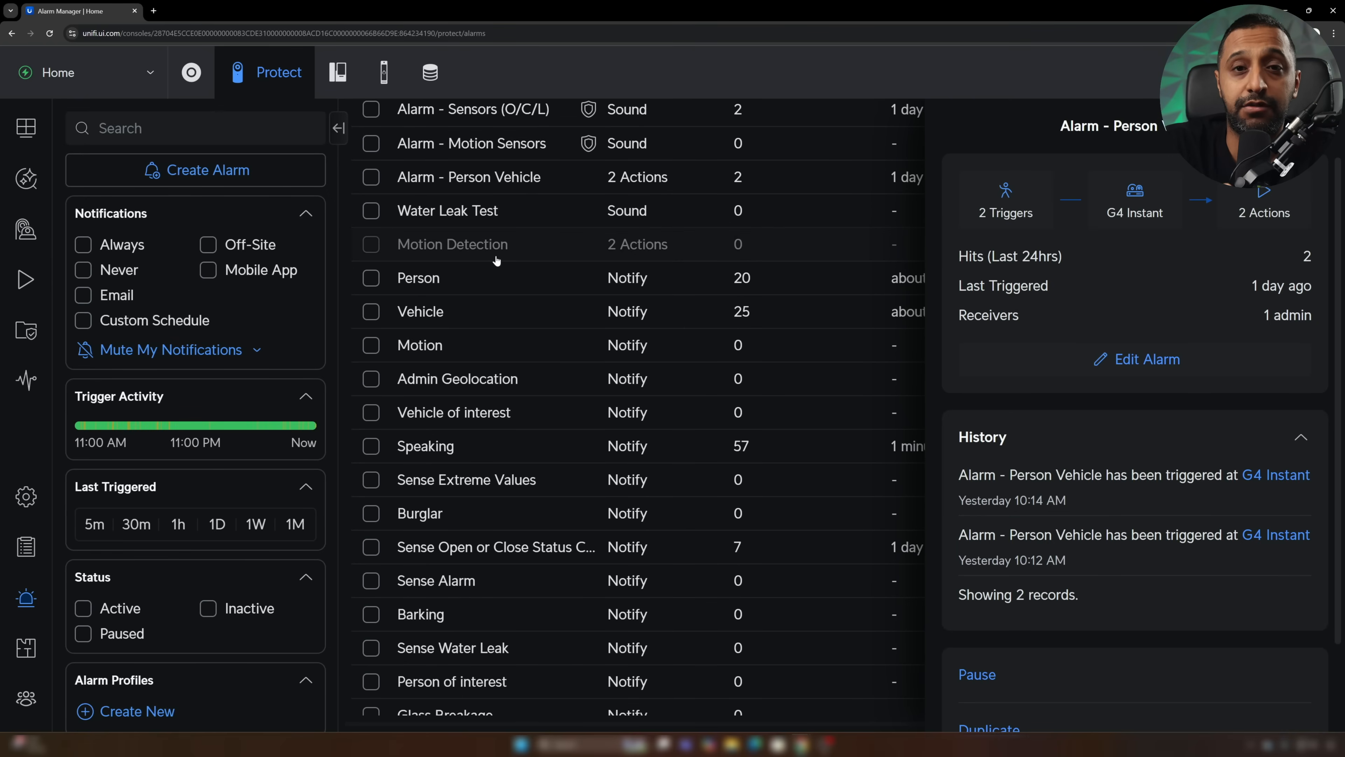
mouse_move(413, 327)
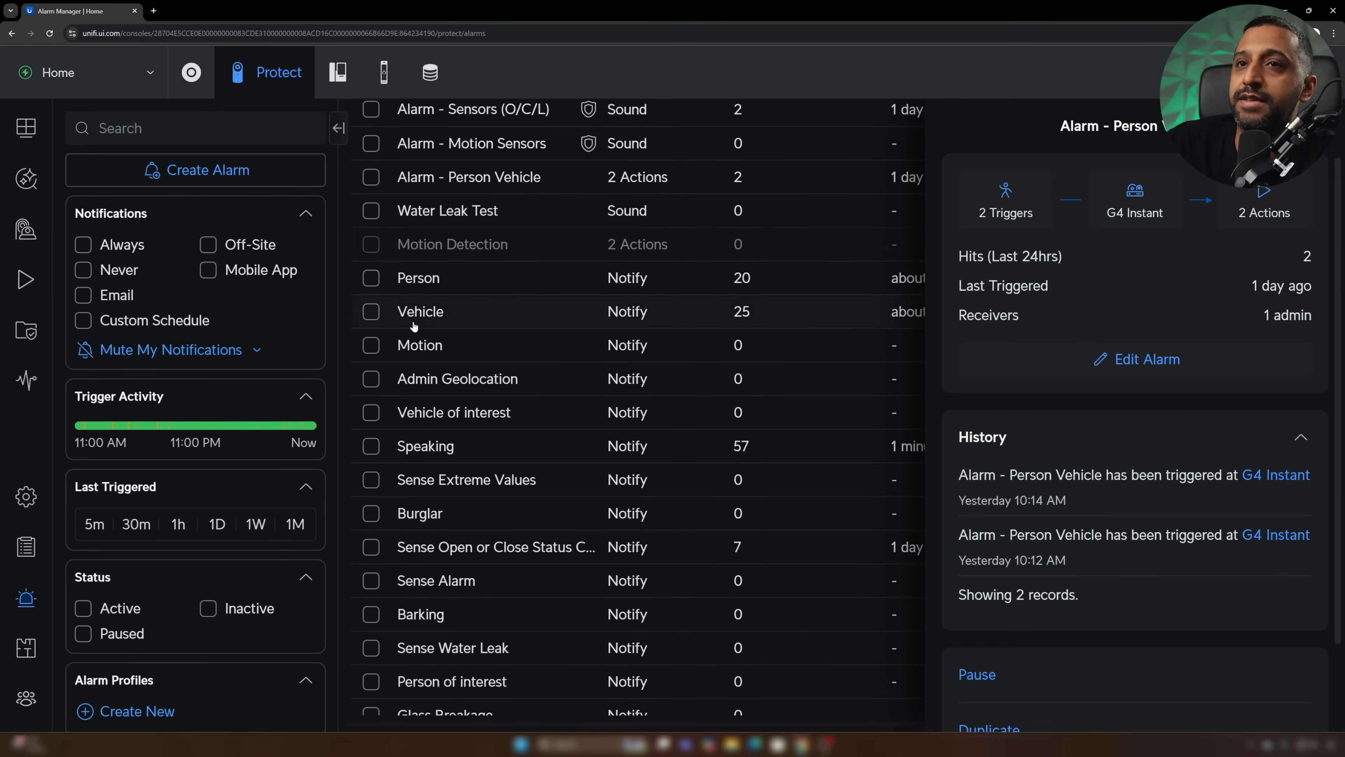
scroll(up, 3)
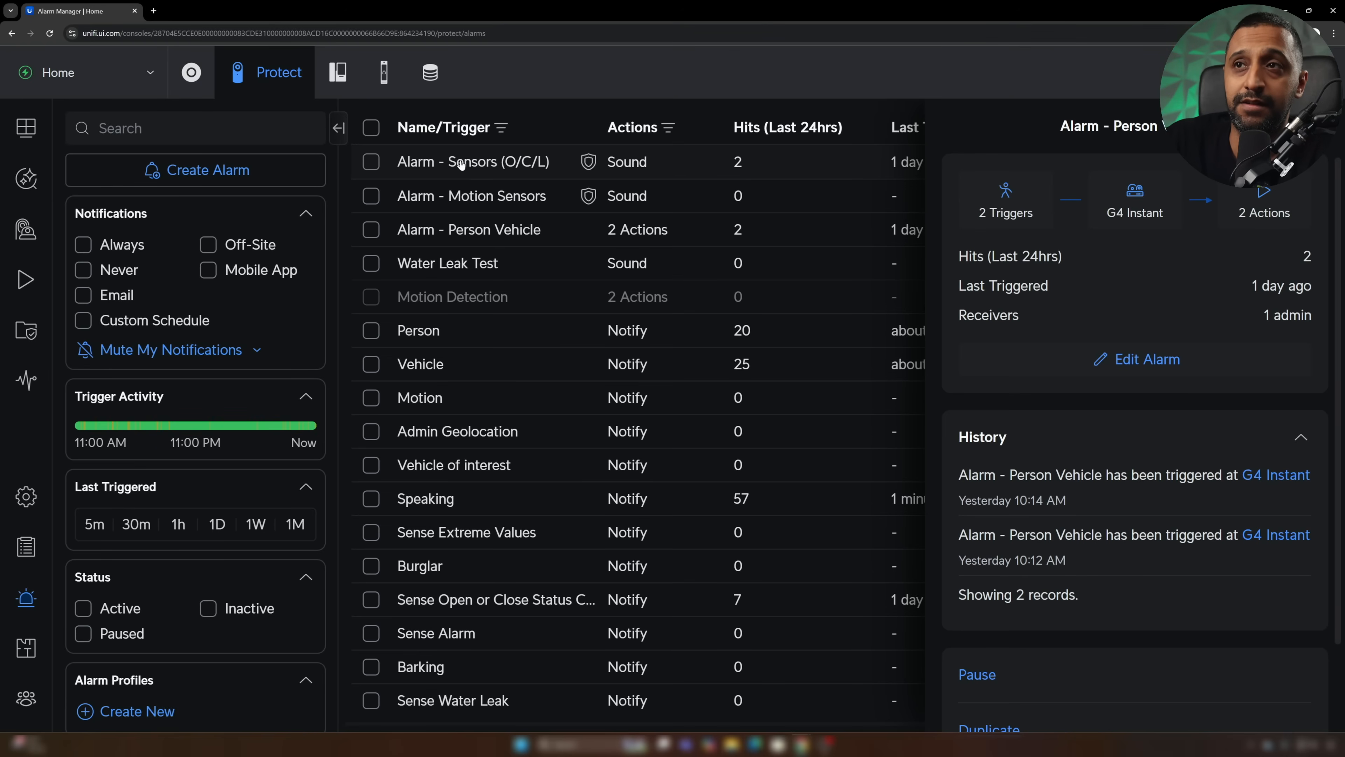
- Review the Sensors (O/C/L) and Motion Sensors alarms, cancelling out of each editor
click(1146, 358)
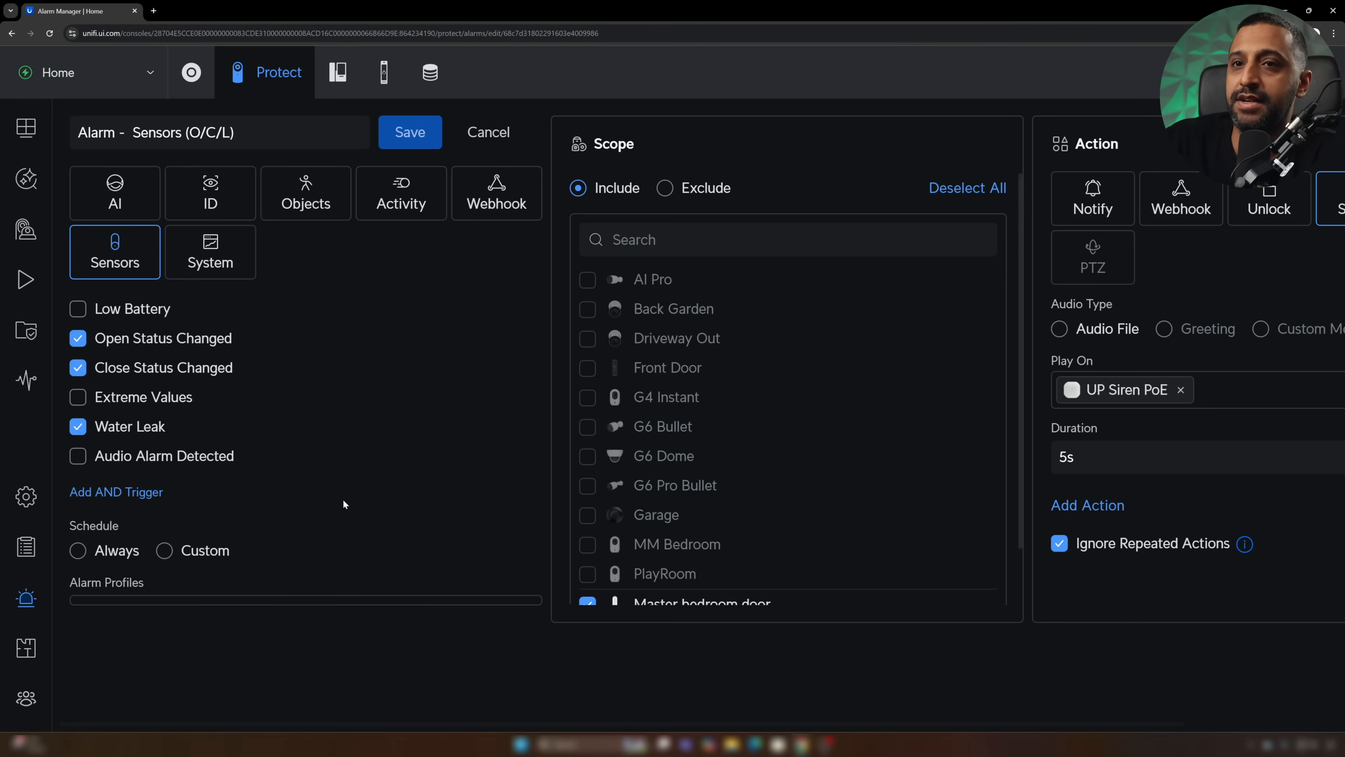
scroll(down, 3)
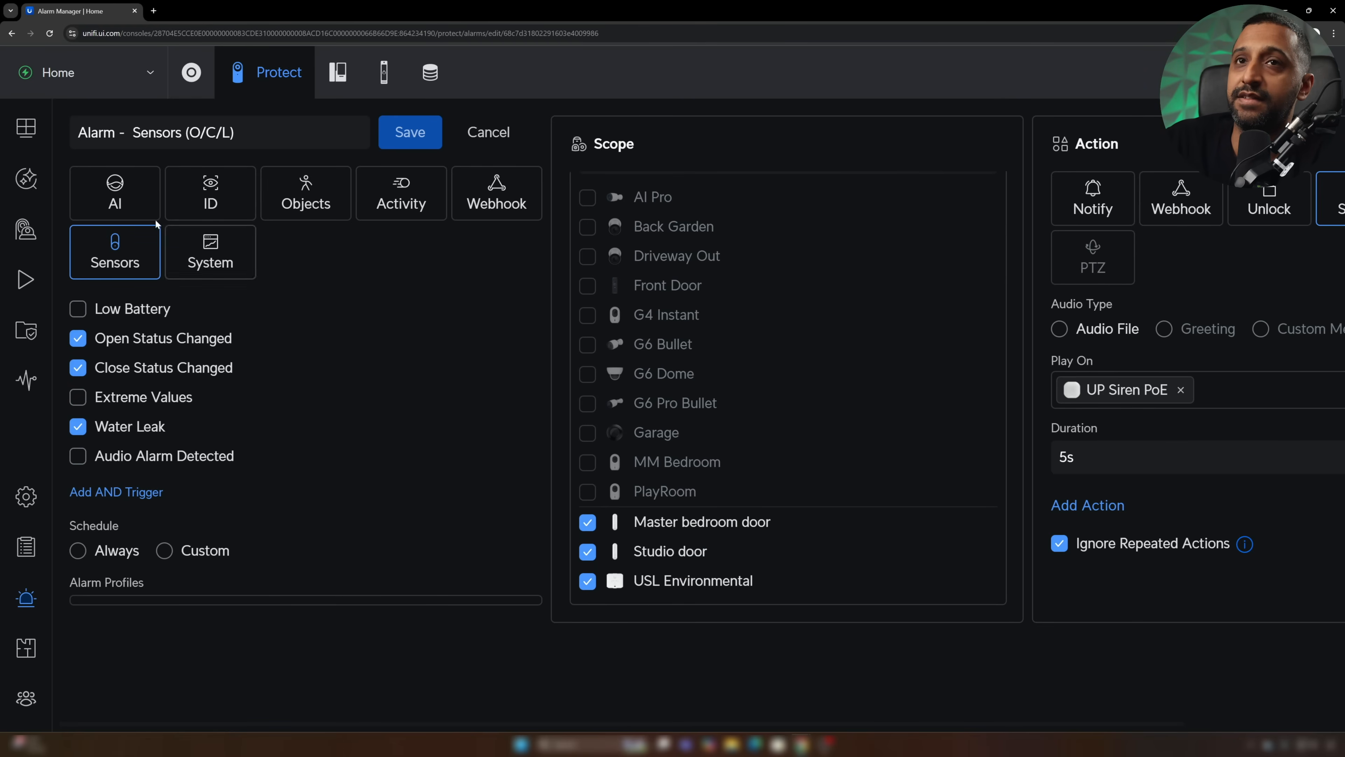
click(487, 133)
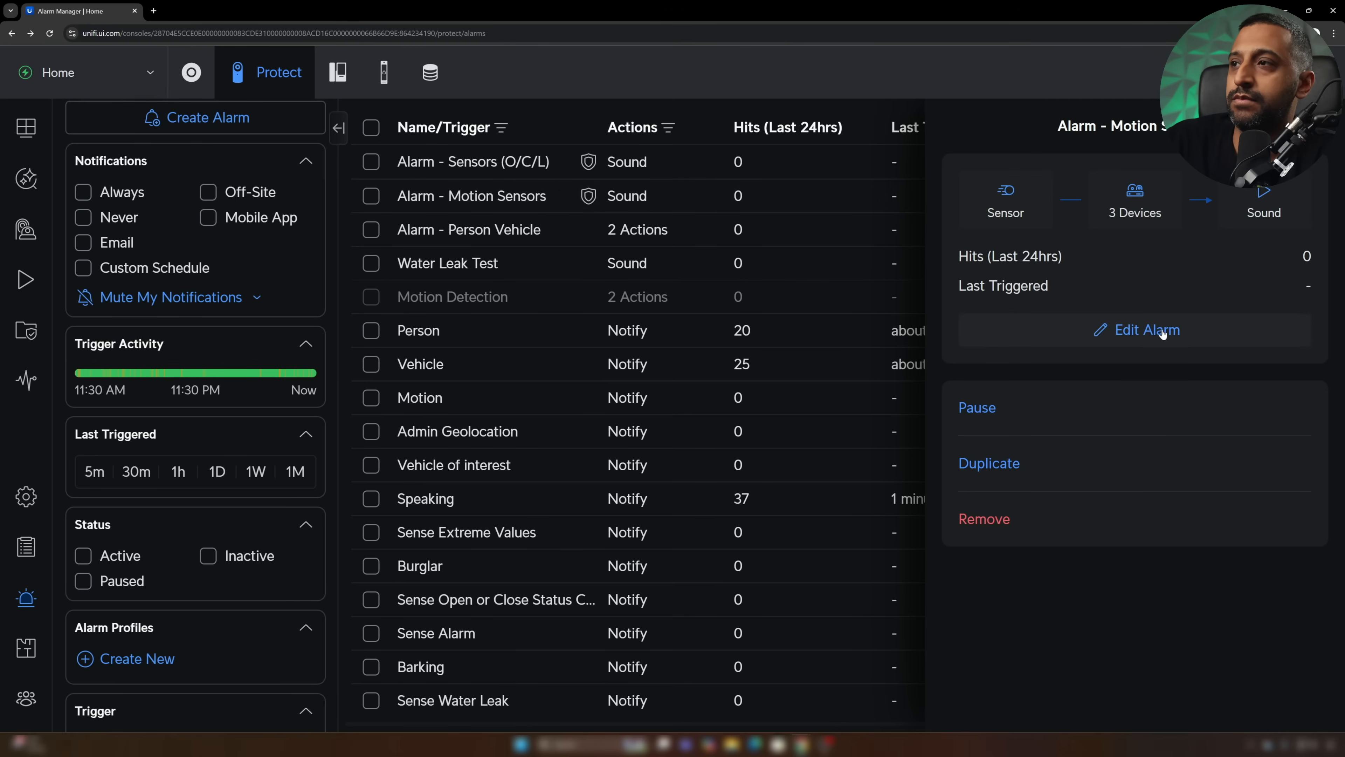
click(1142, 329)
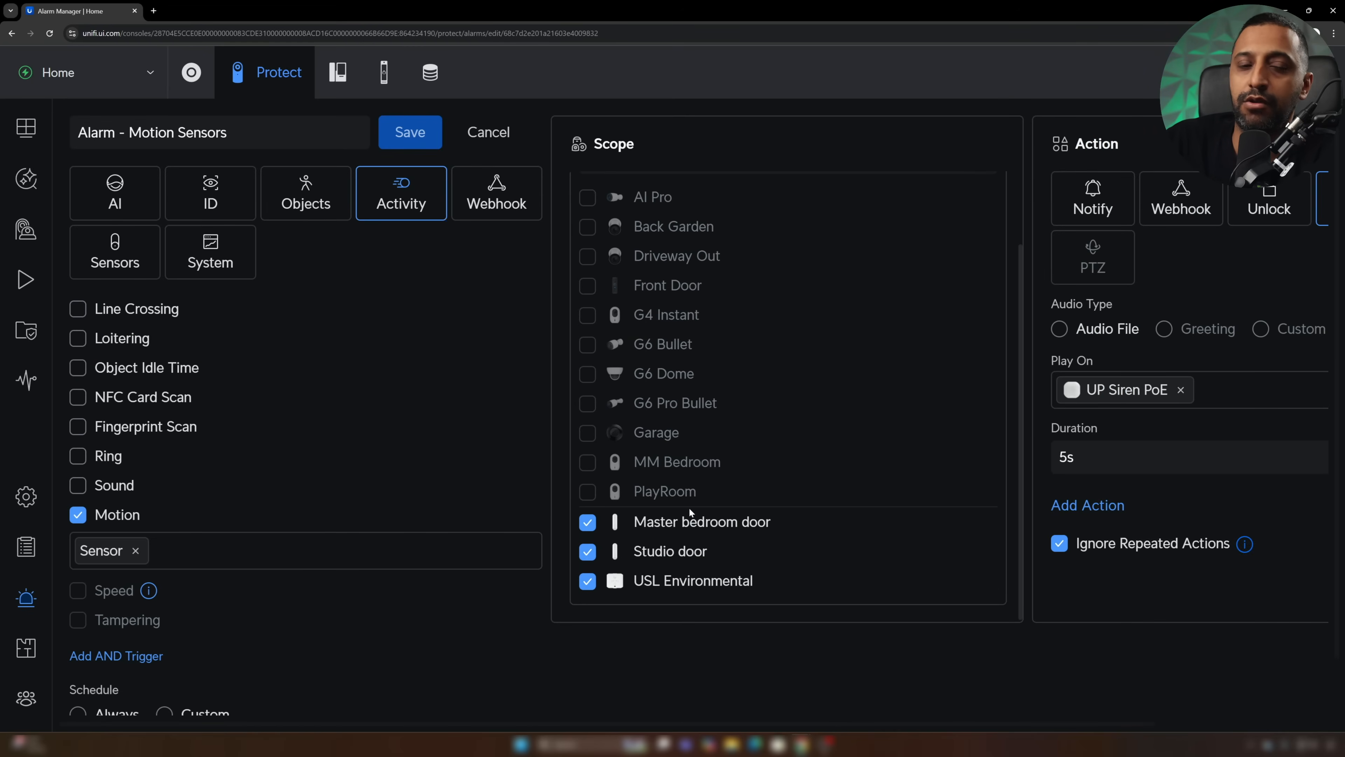
click(409, 133)
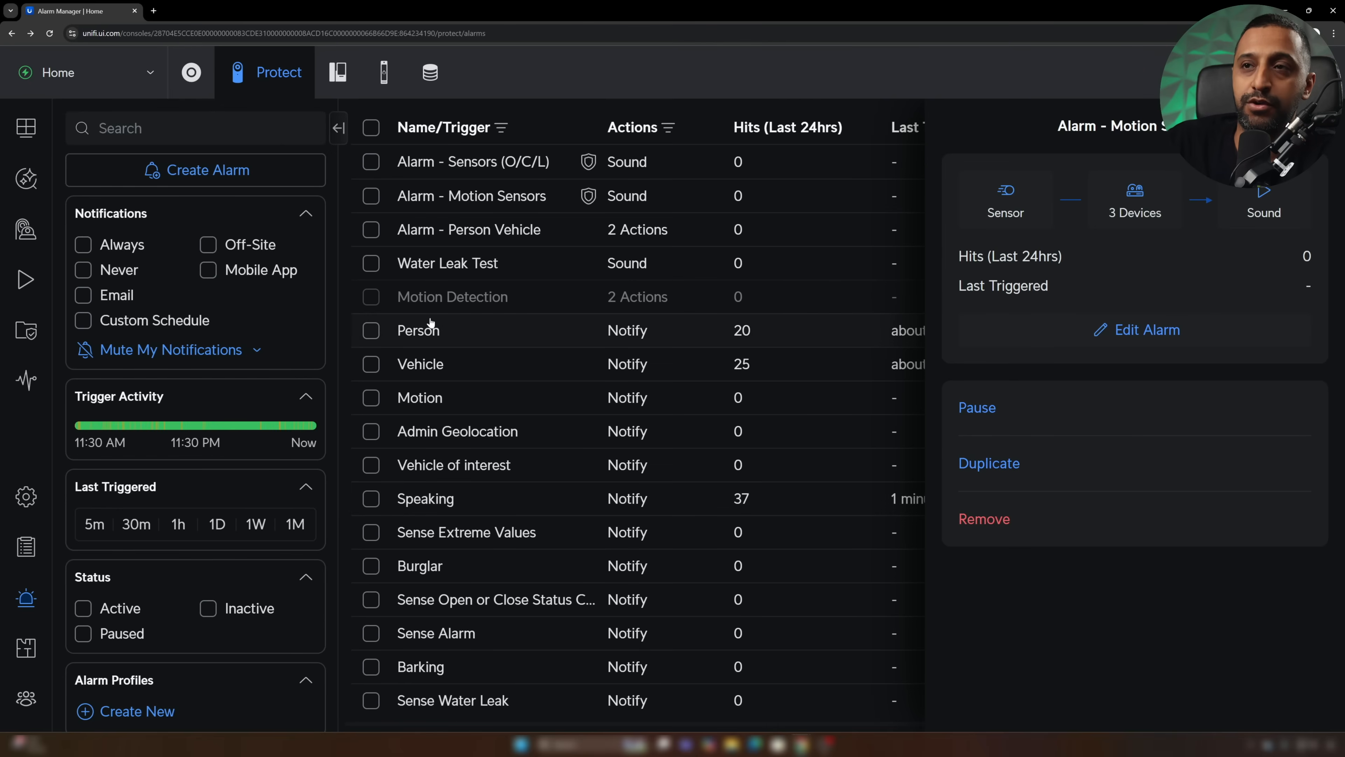
mouse_move(429, 316)
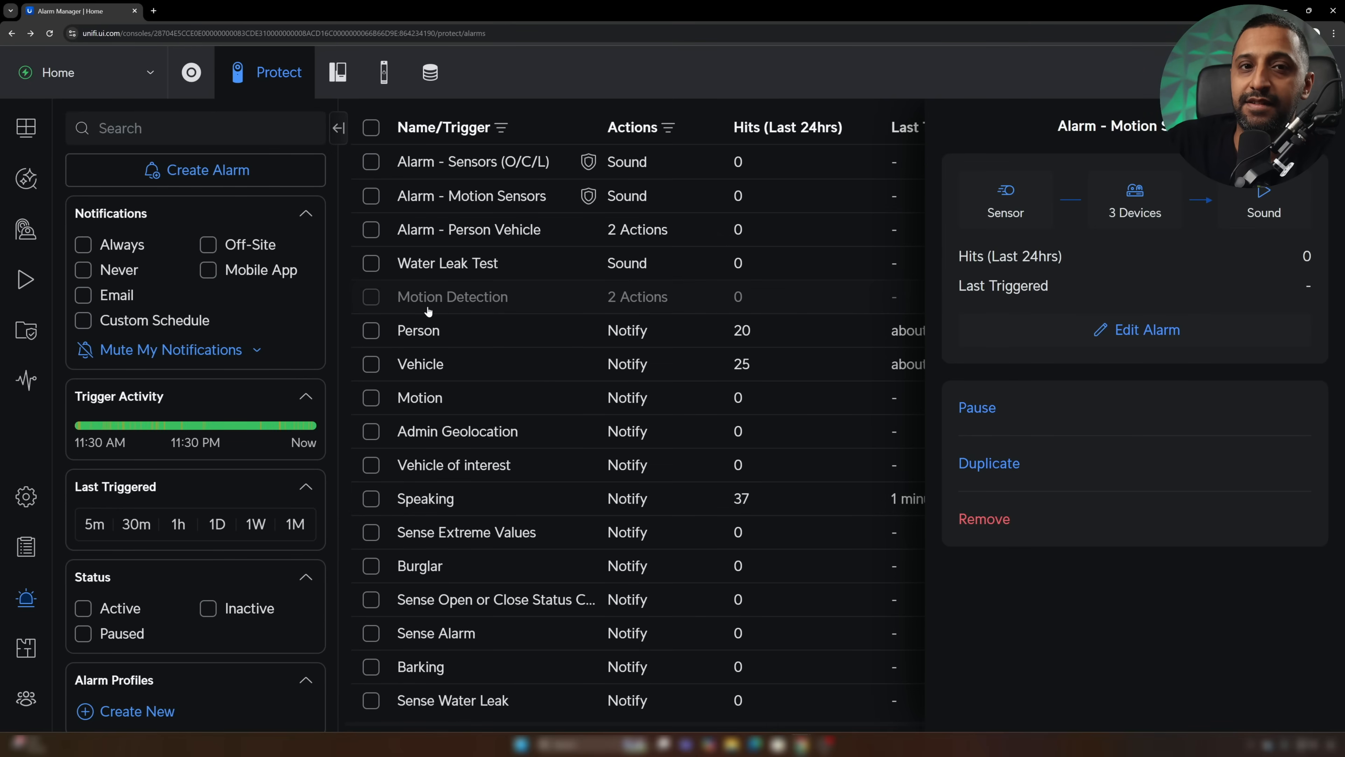
scroll(down, 3)
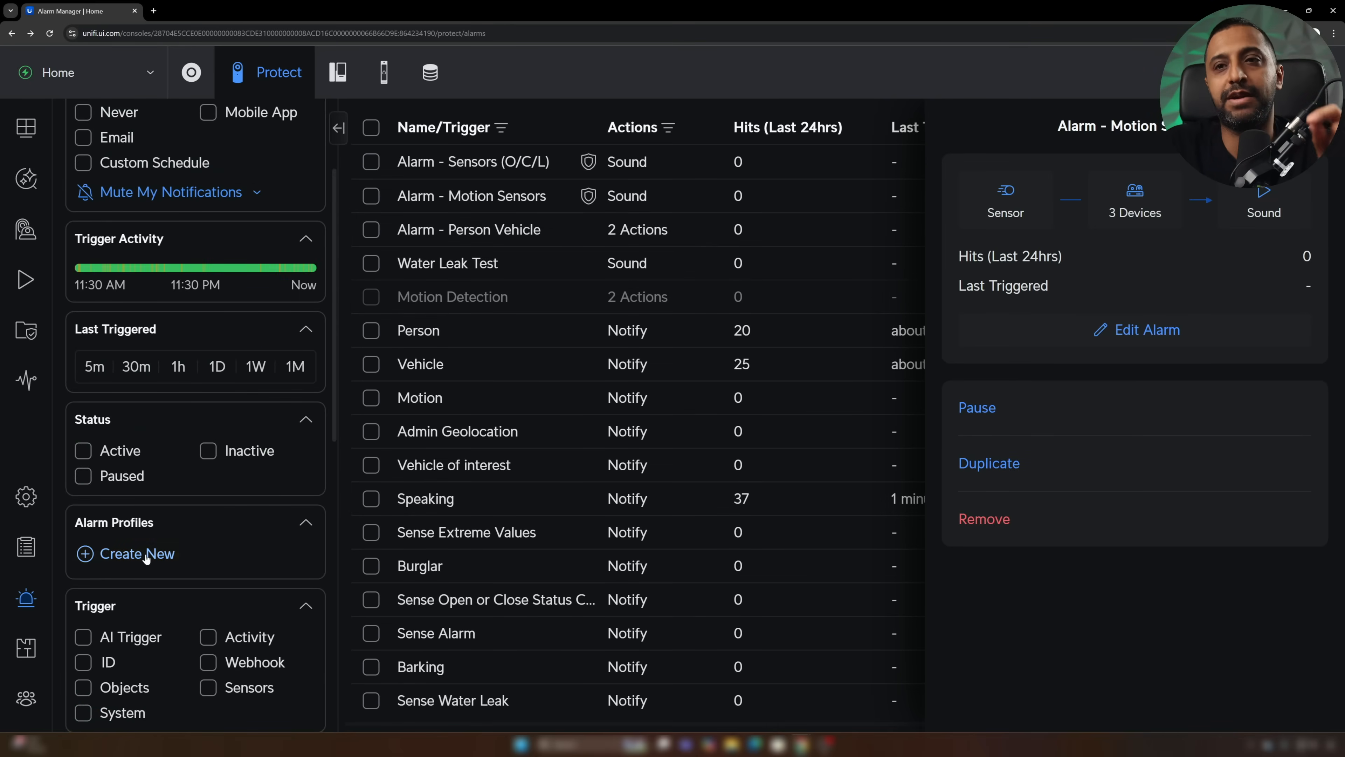
- Create a new alarm profile named 'Arm All' with Activation Delay enabled
click(136, 553)
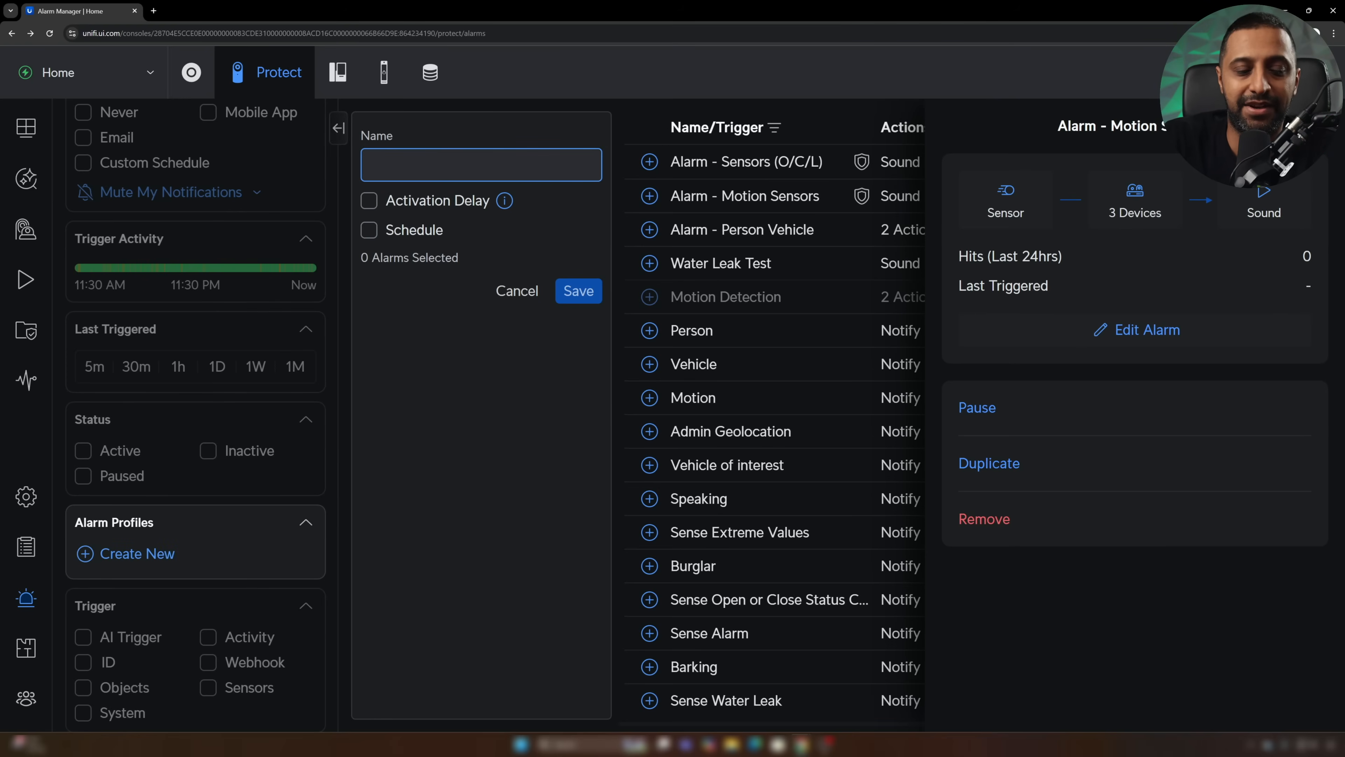
text(Arm All)
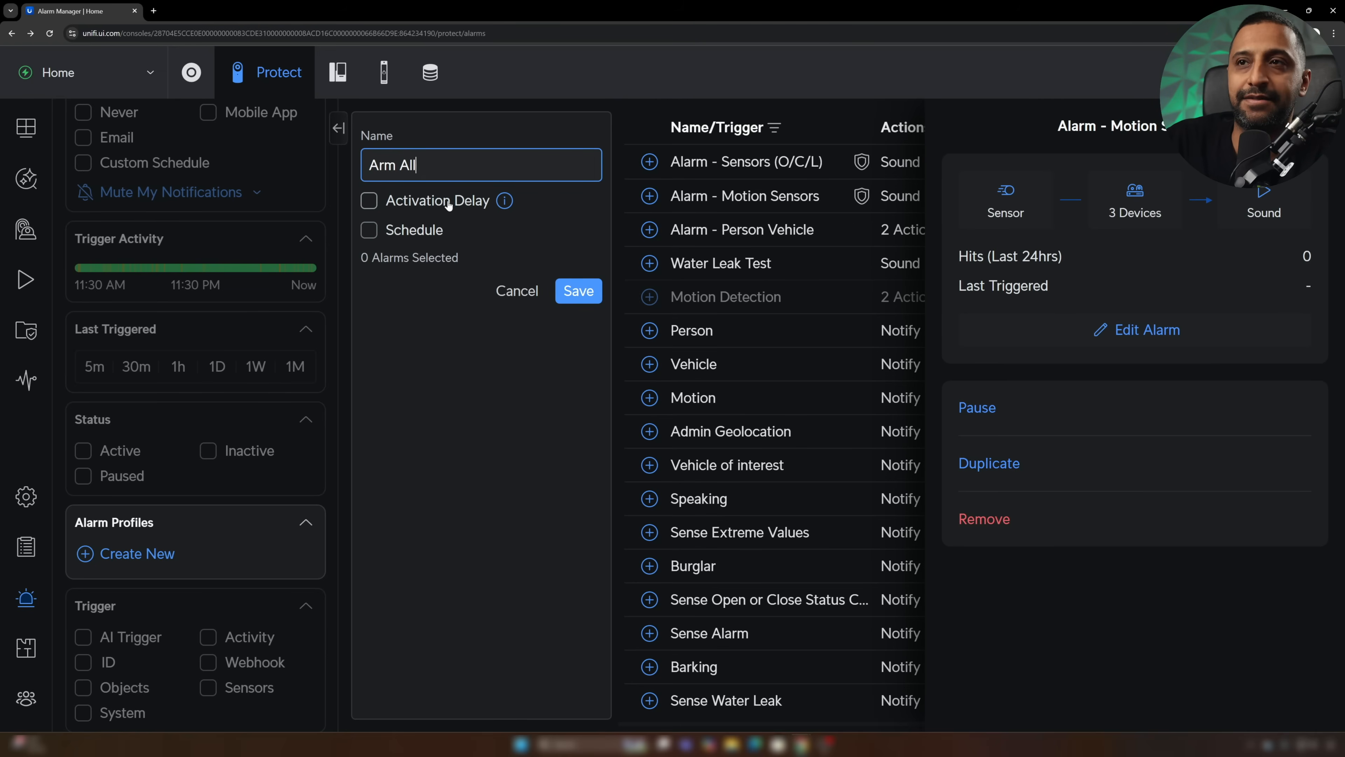
click(368, 200)
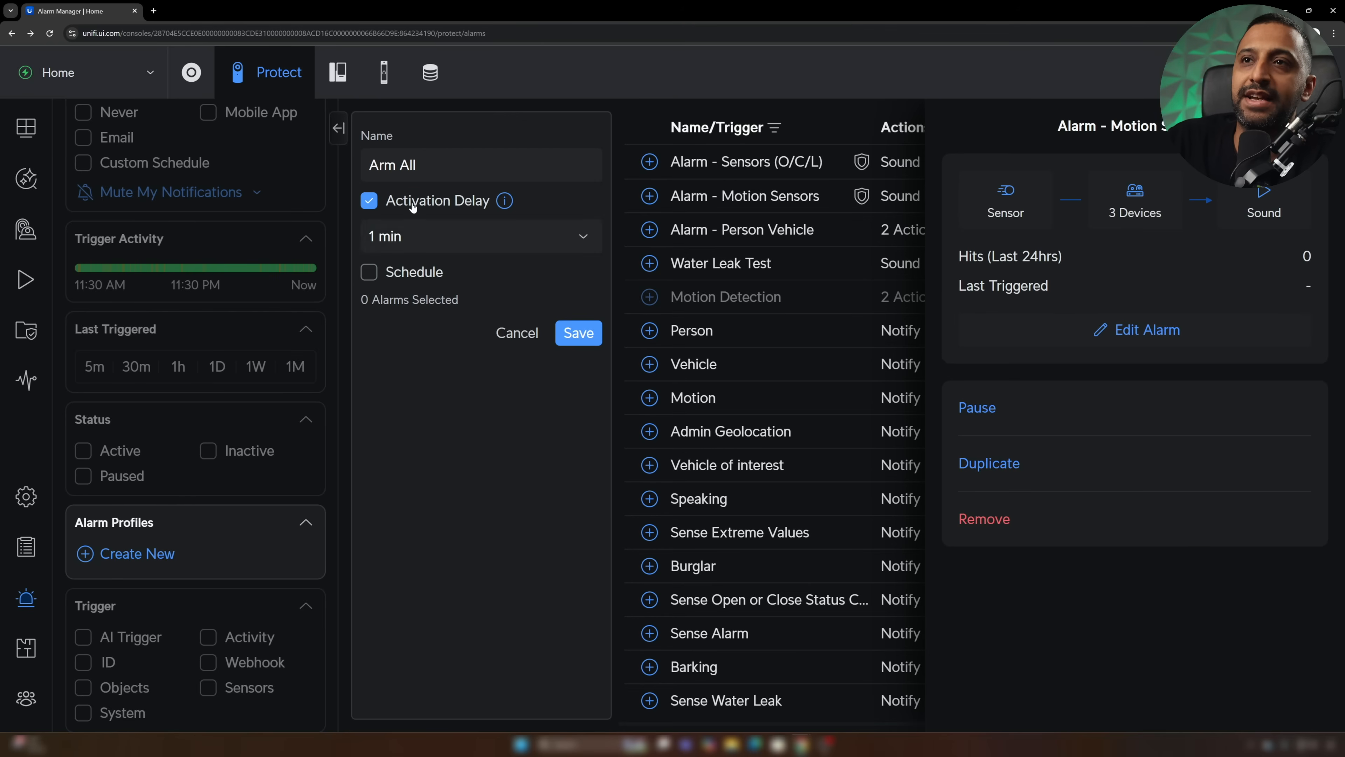
click(479, 236)
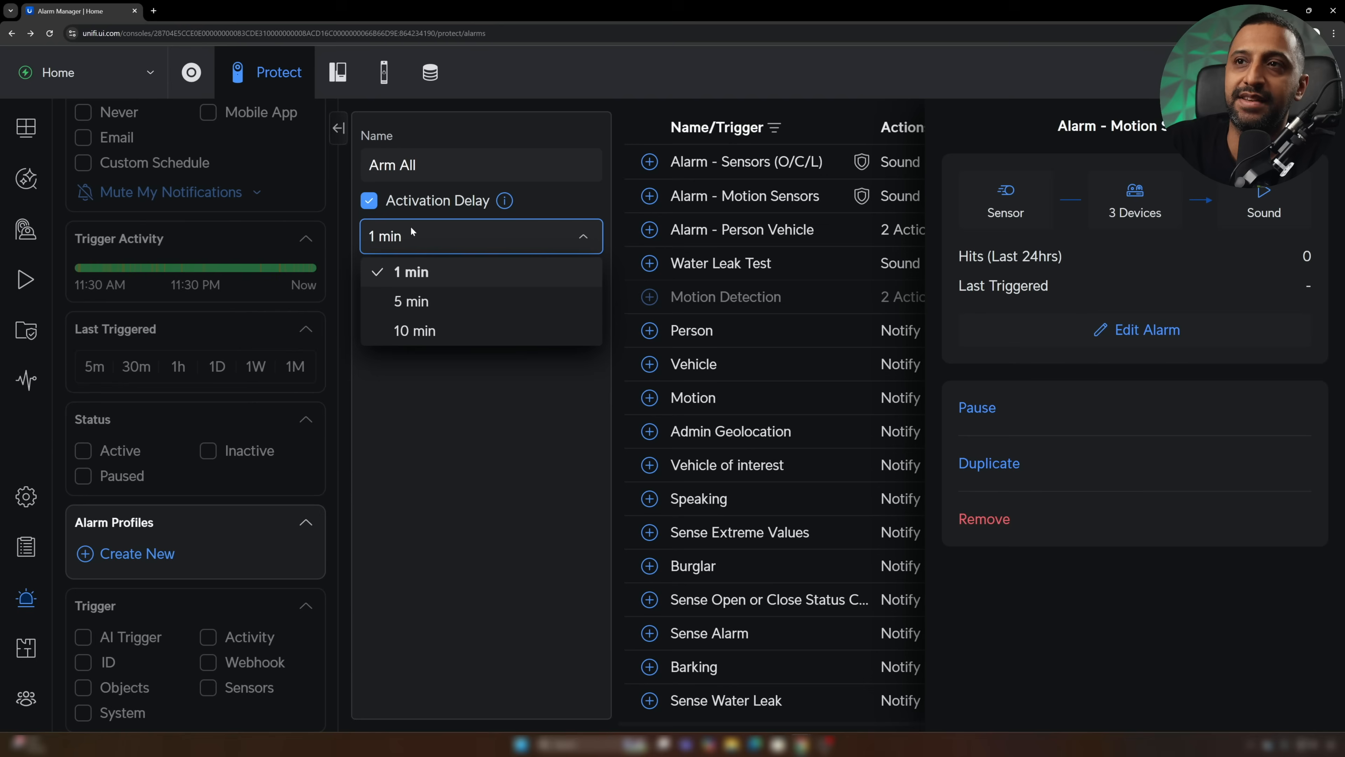
- Try a schedule with Sunday and Monday blocks, then leave Arm All with no delay and no schedule
click(410, 271)
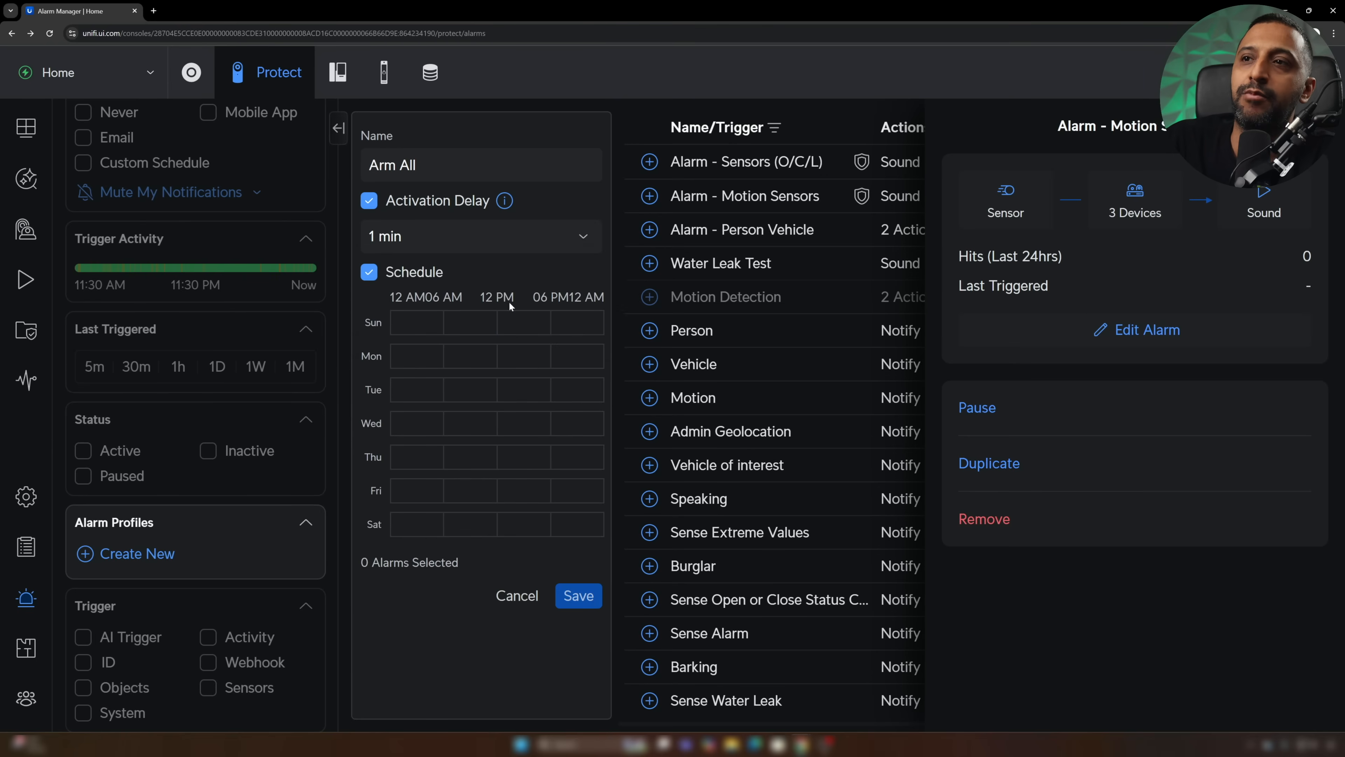
click(369, 201)
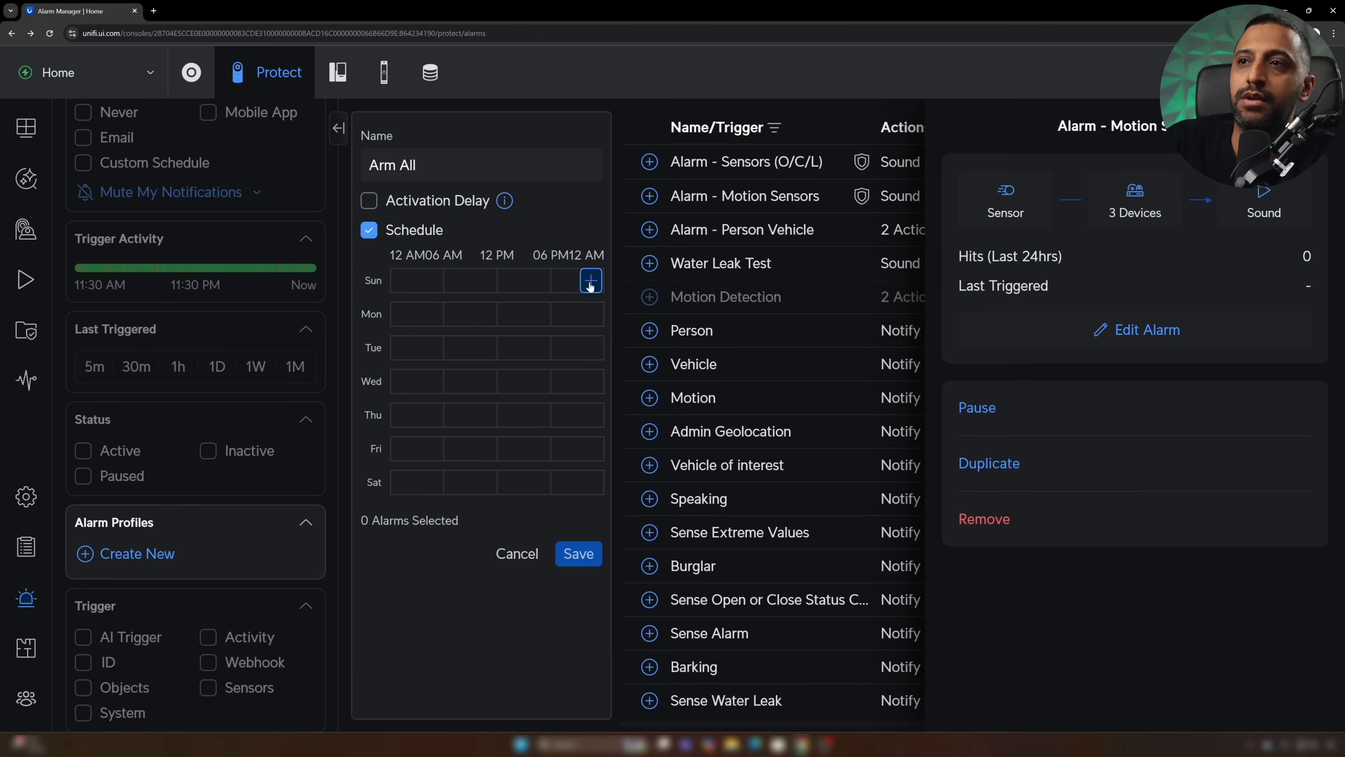
click(590, 280)
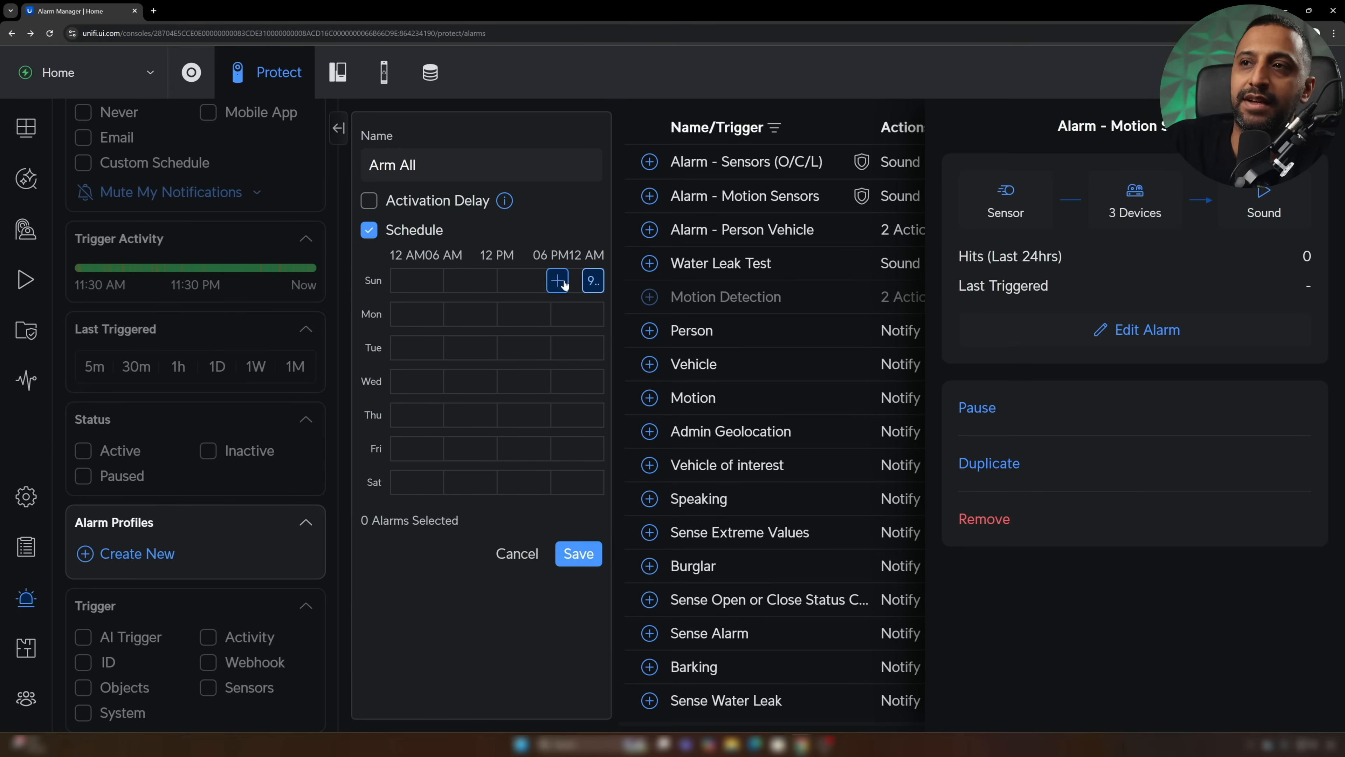
click(555, 280)
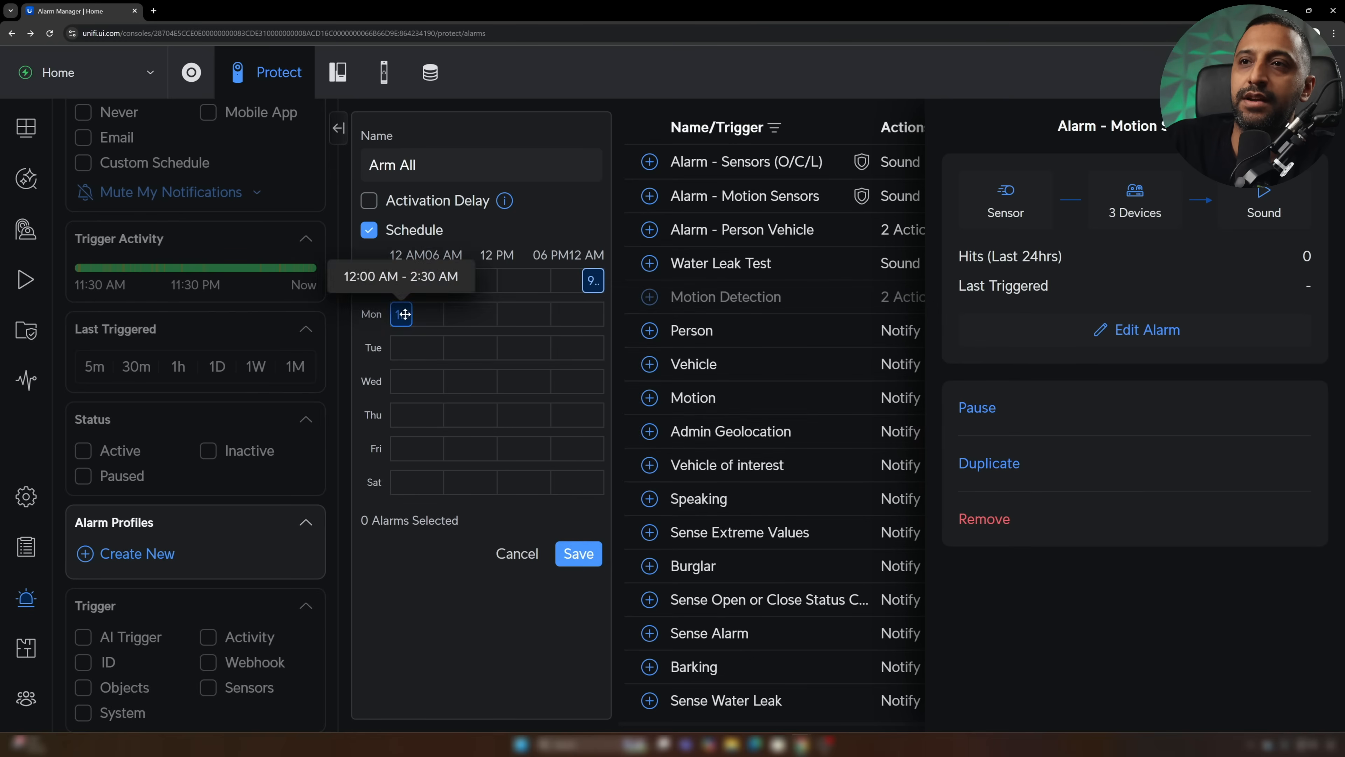
click(400, 313)
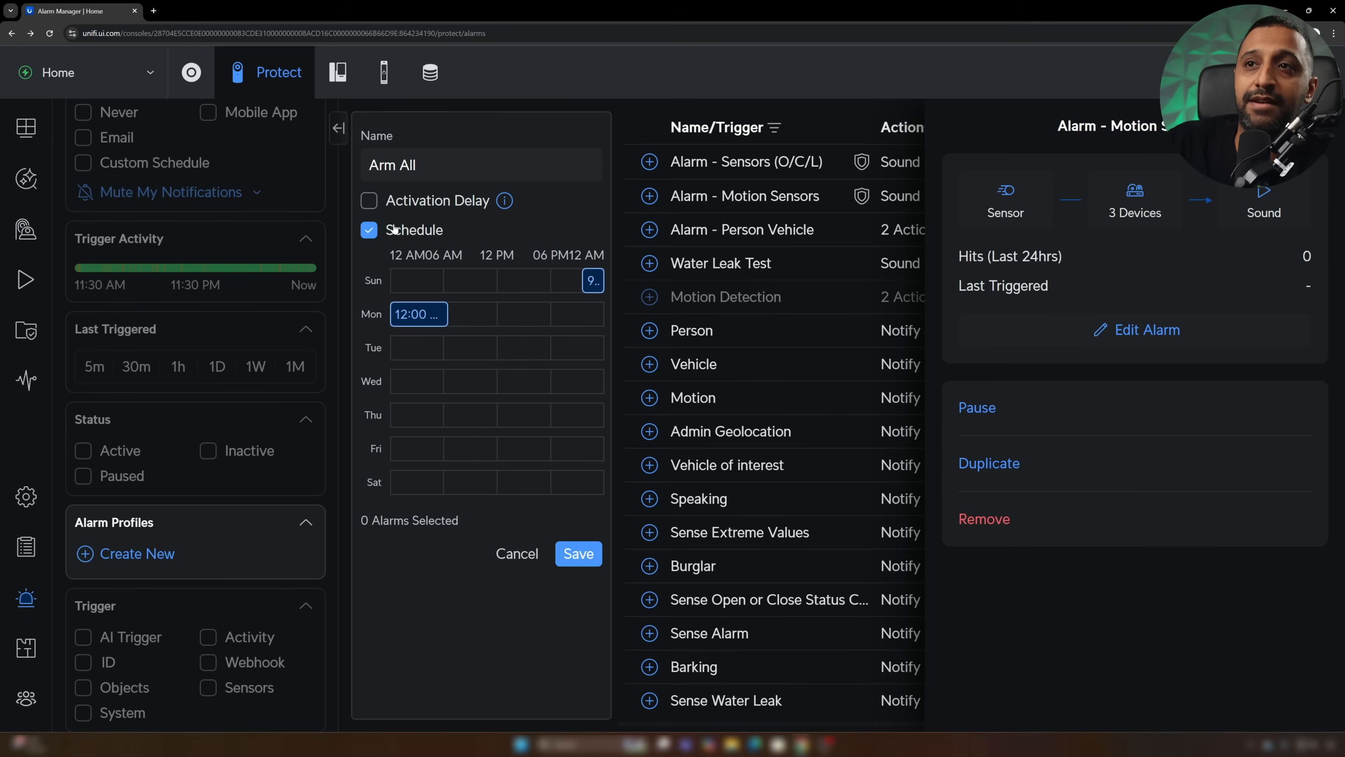
click(368, 229)
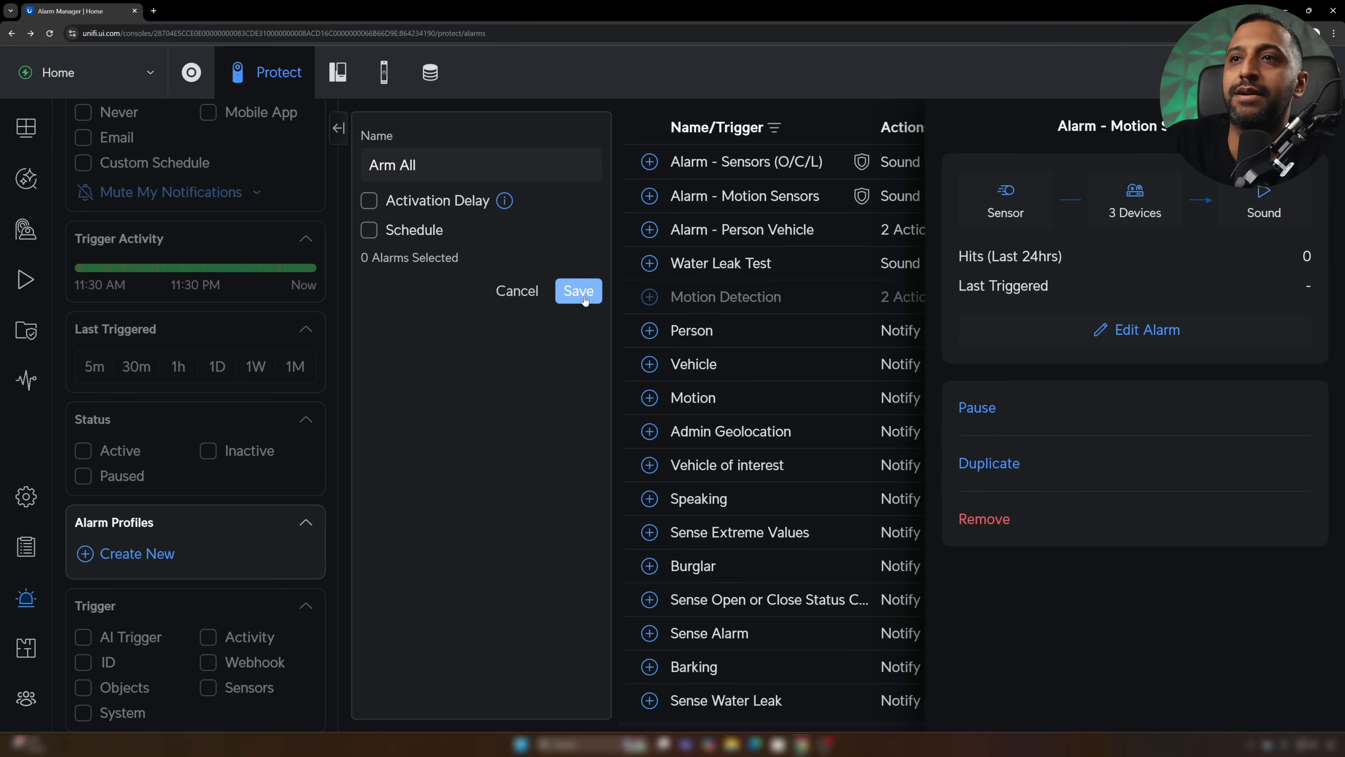
- Save Arm All and add the sensors, motion sensors and person-vehicle alarms to it
click(578, 291)
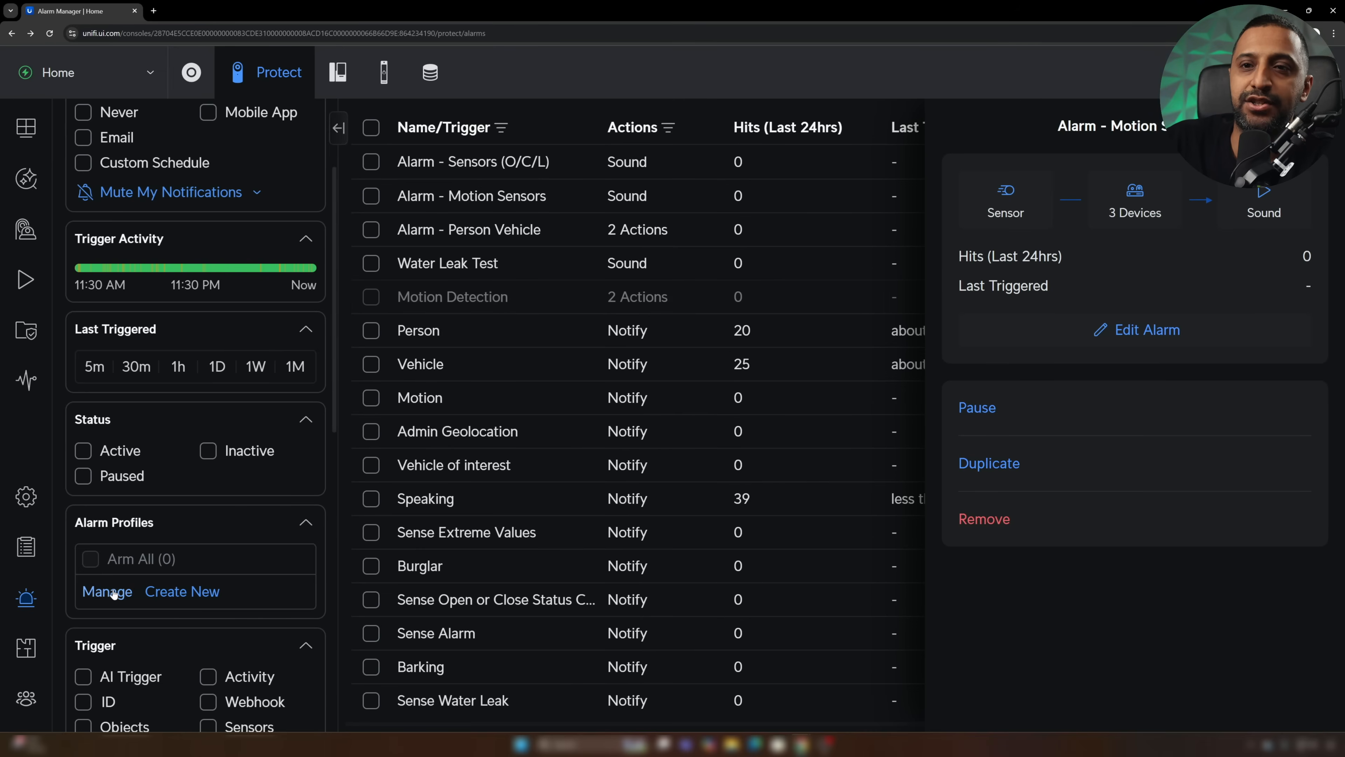
click(106, 591)
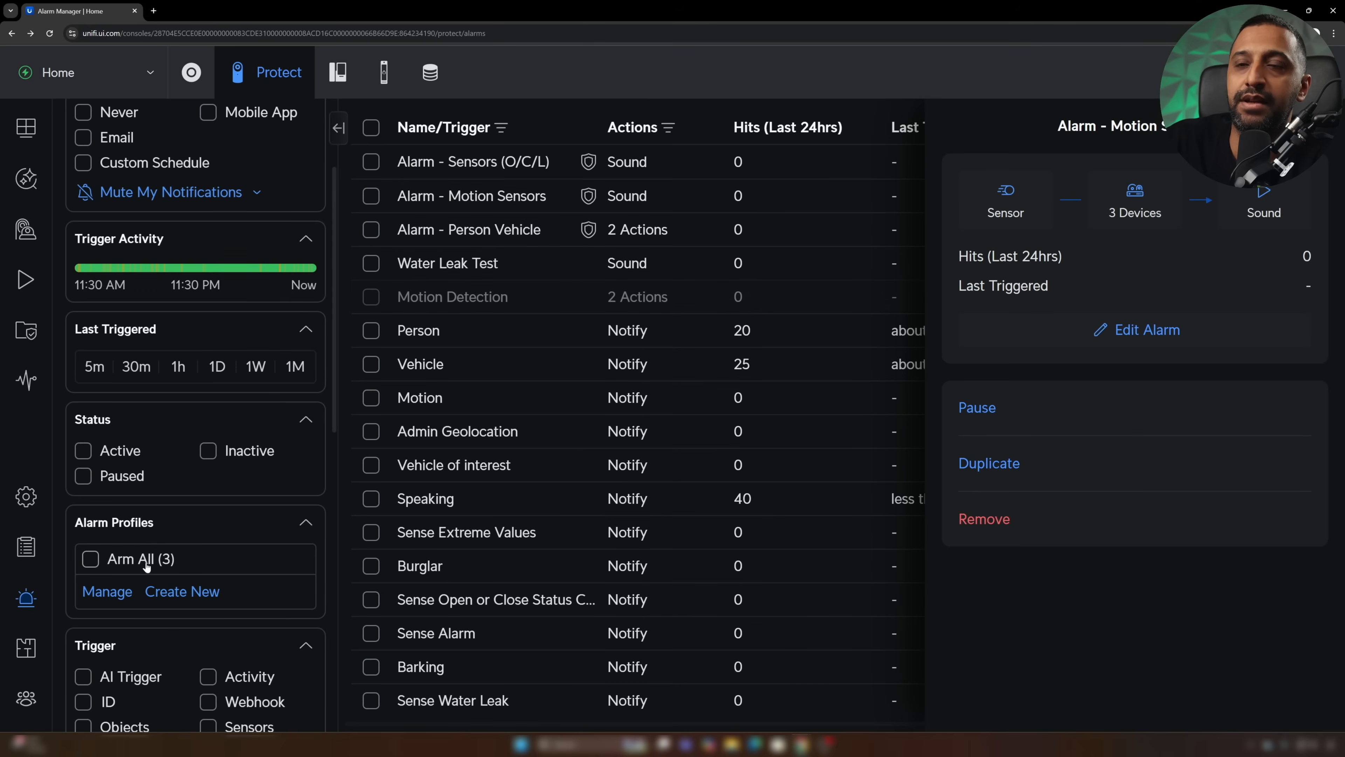
click(26, 127)
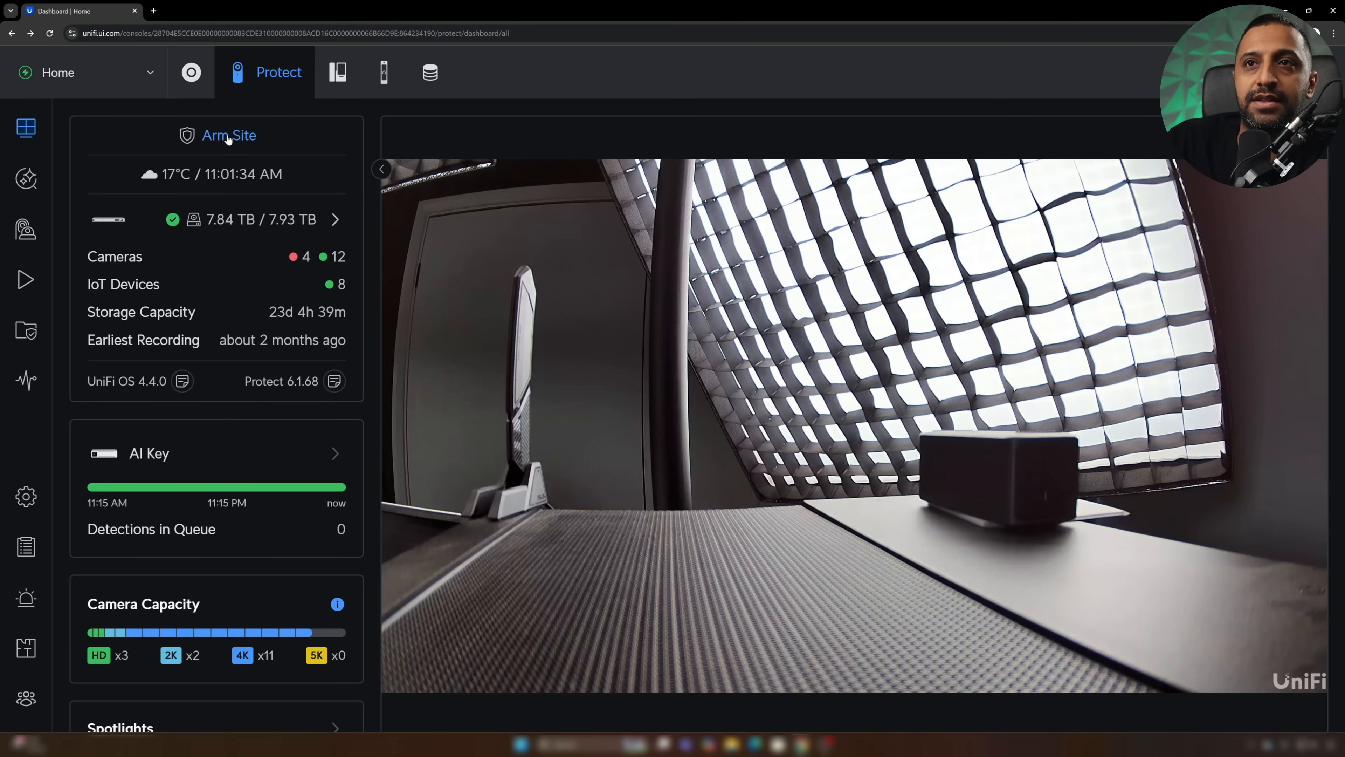
- Check the dashboard arming option and return to the Alarm Manager list
click(229, 135)
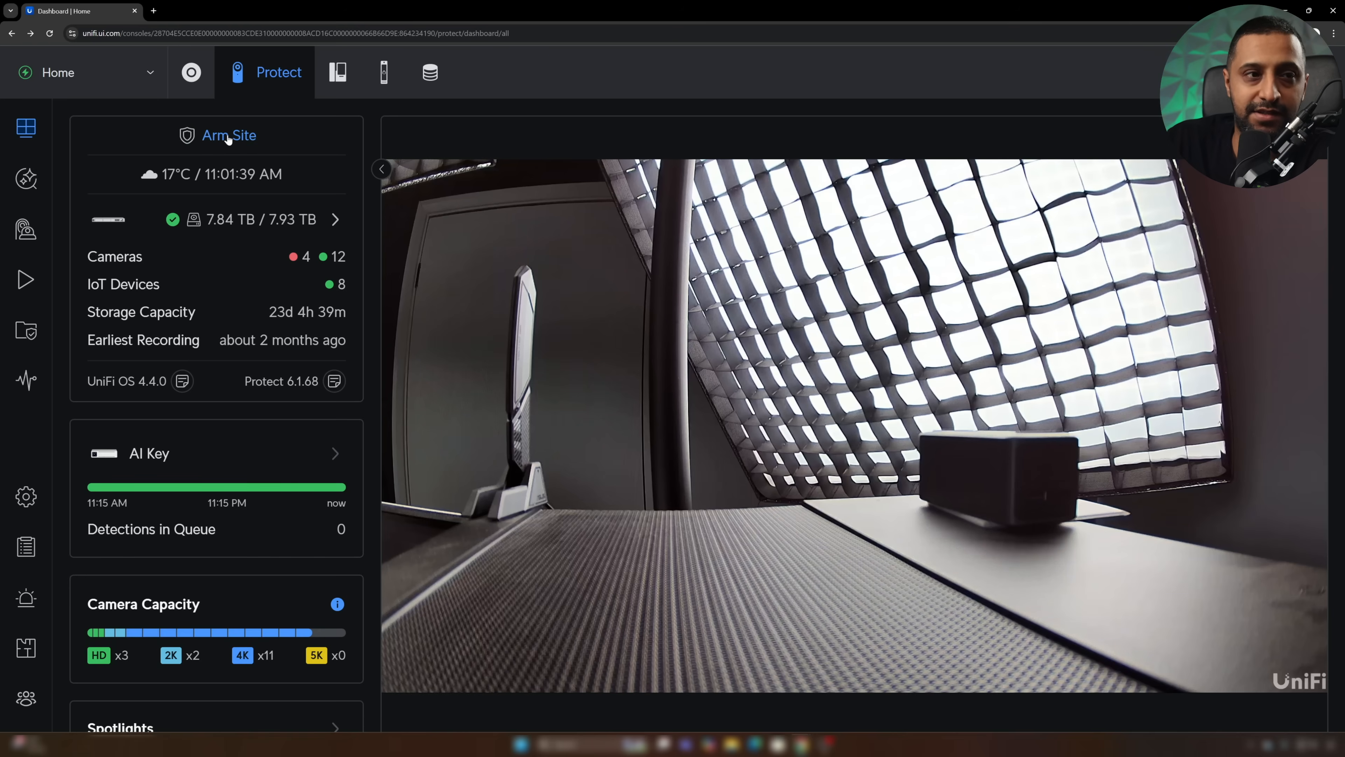
mouse_move(25, 647)
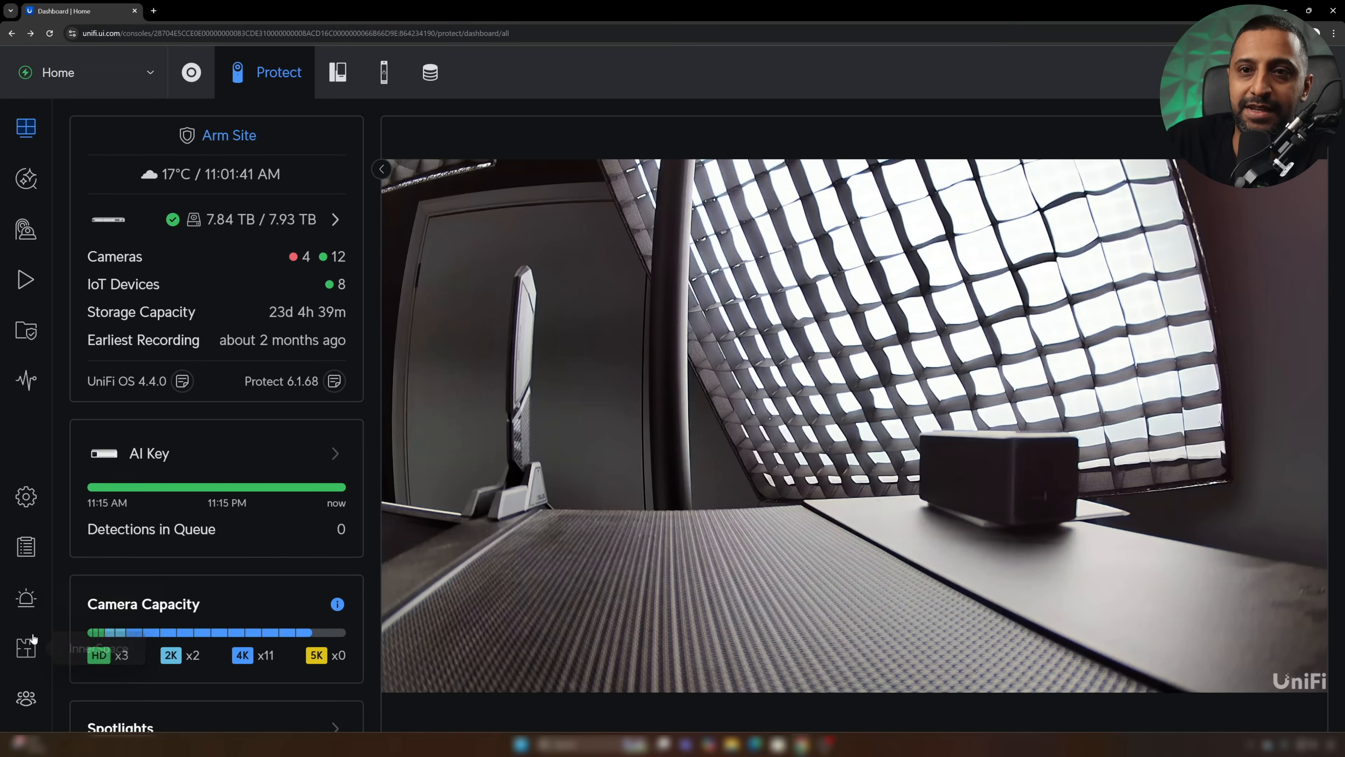
click(25, 597)
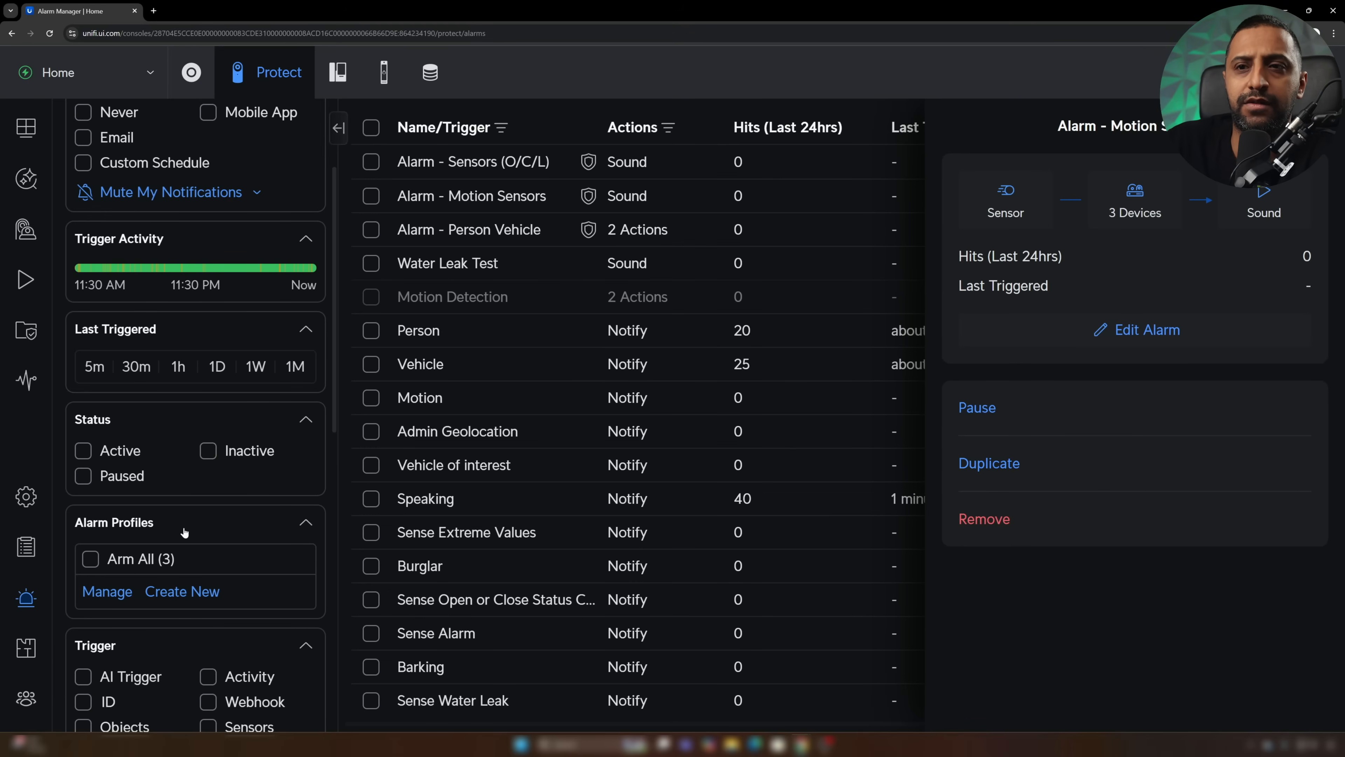
- Create and save an 'Arm Night' profile with the Sensors (O/C/L) and Motion Sensors alarms
click(182, 591)
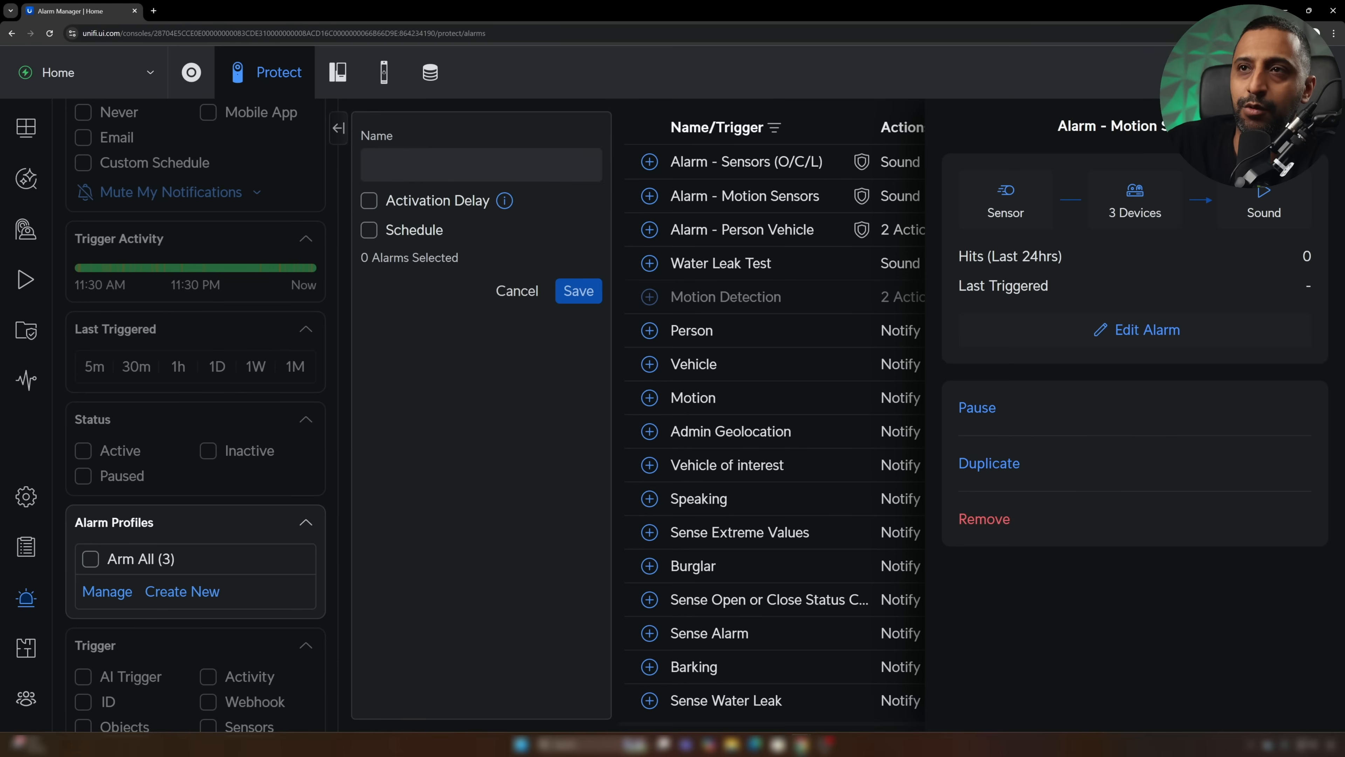
text(Arm Ni)
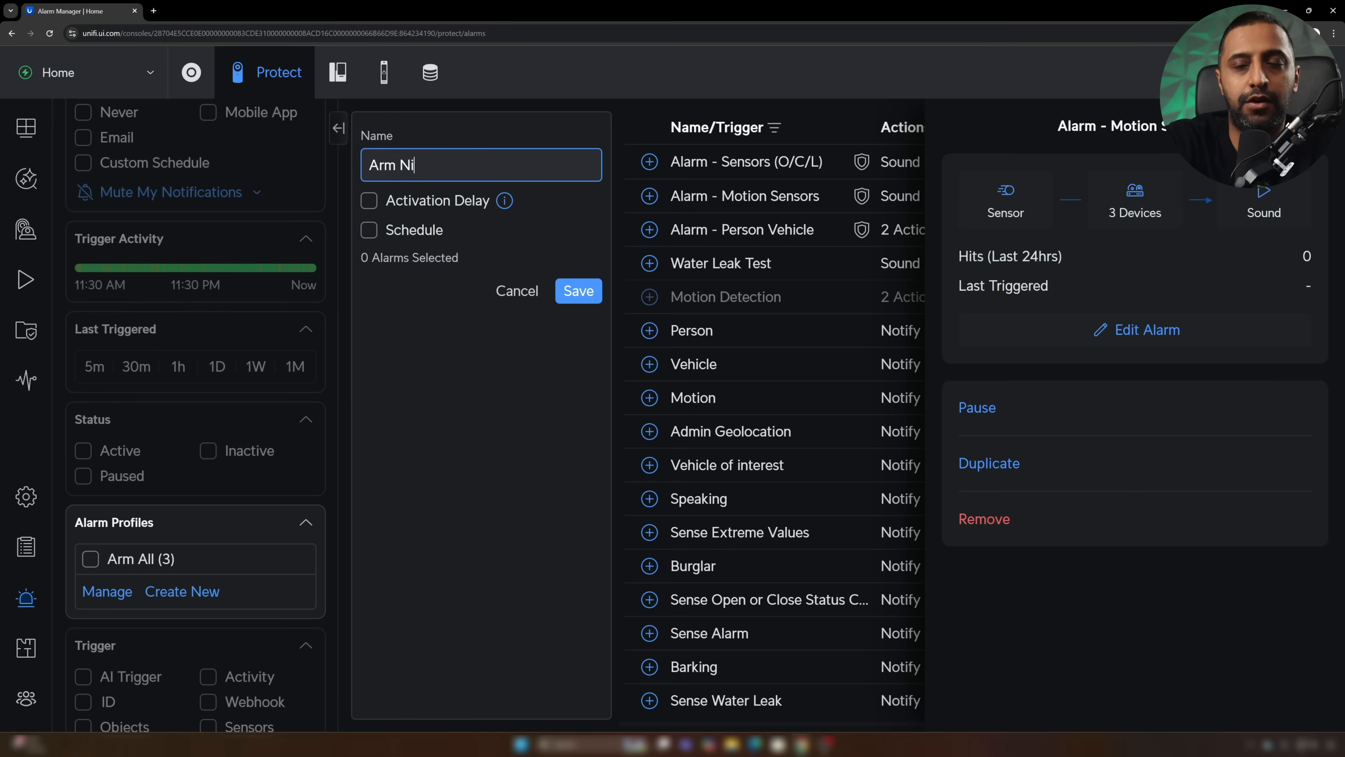
text(ght)
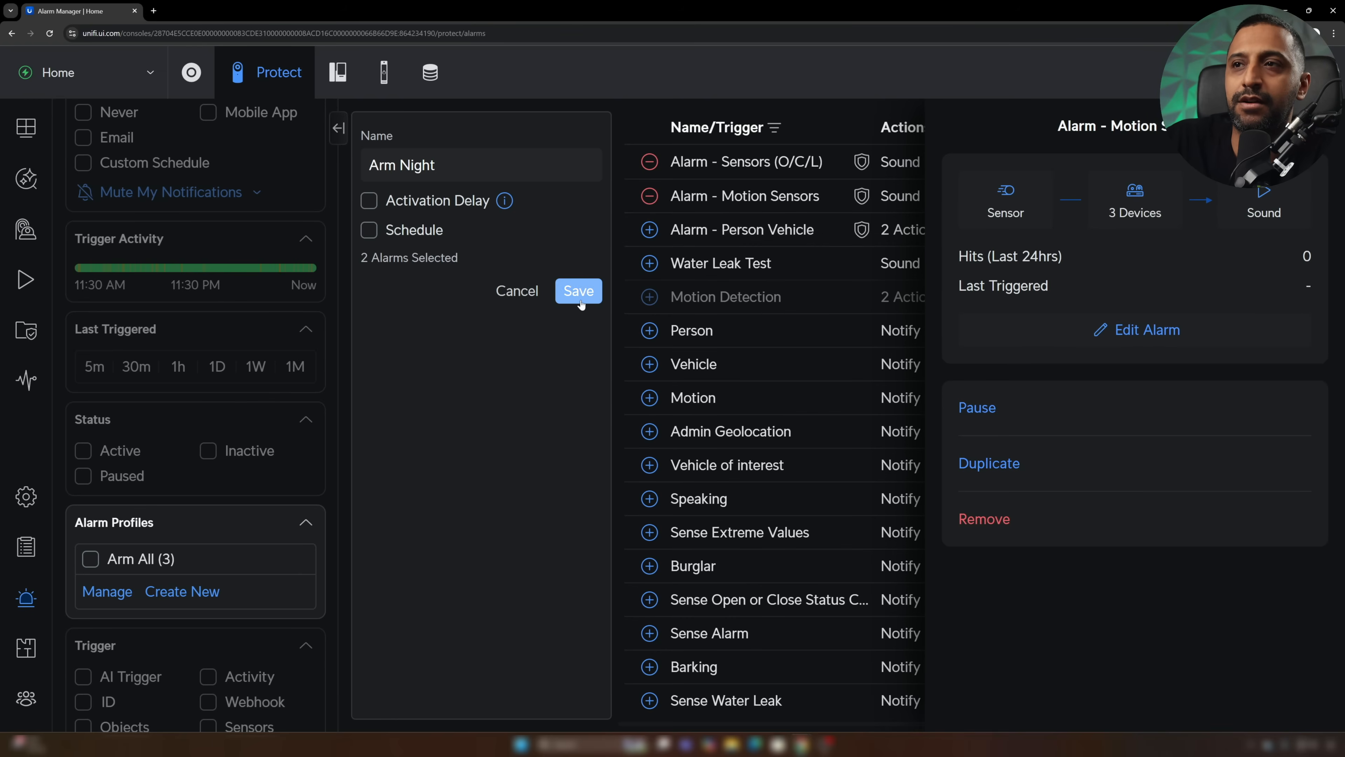
click(577, 291)
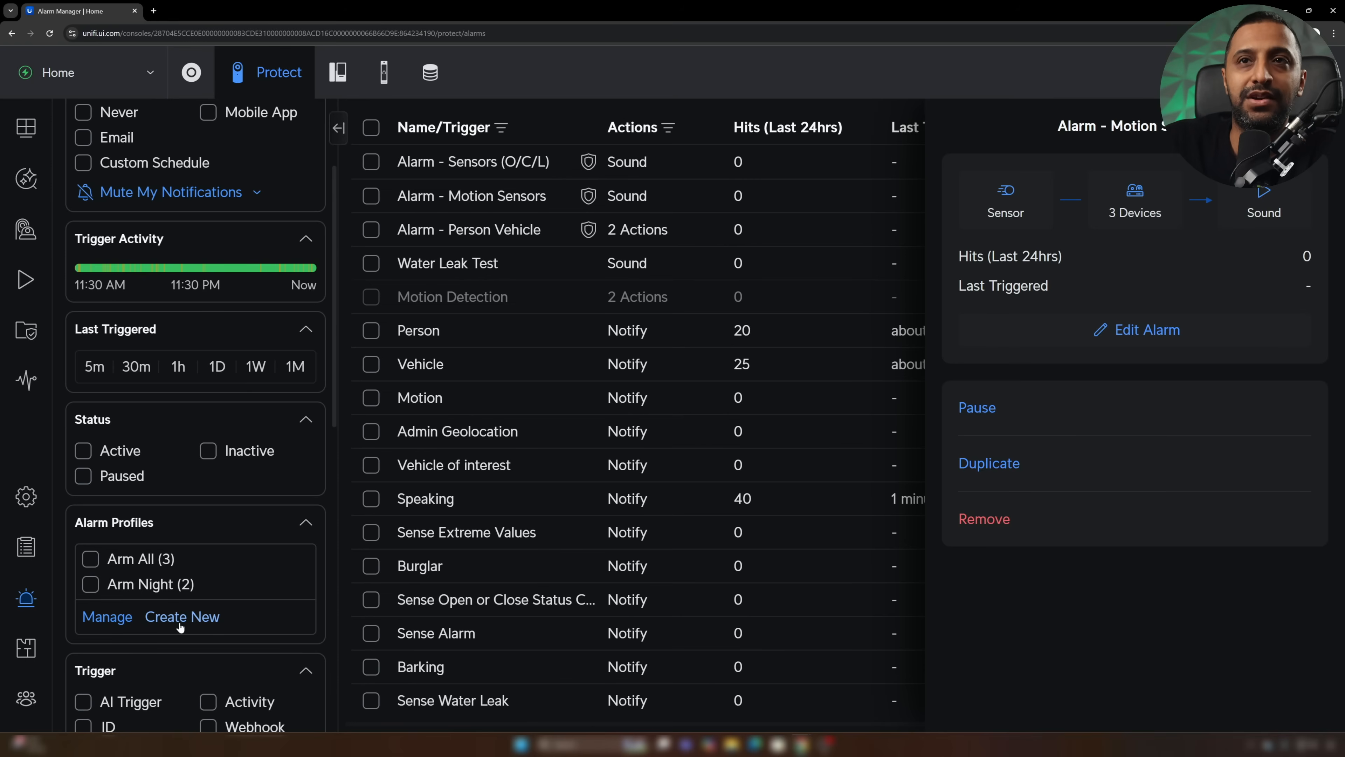
mouse_move(26, 128)
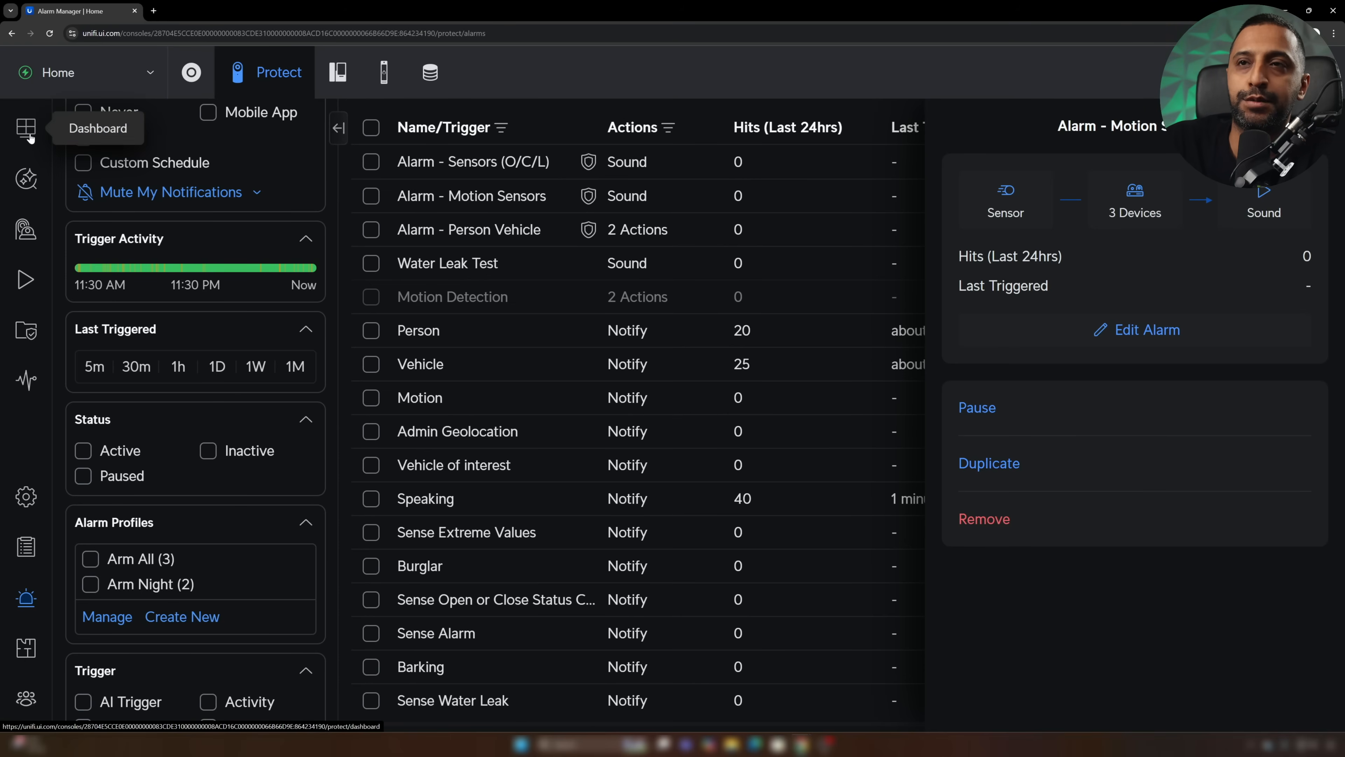
- From the dashboard, select the Arm Night profile and activate it to arm the site
click(26, 127)
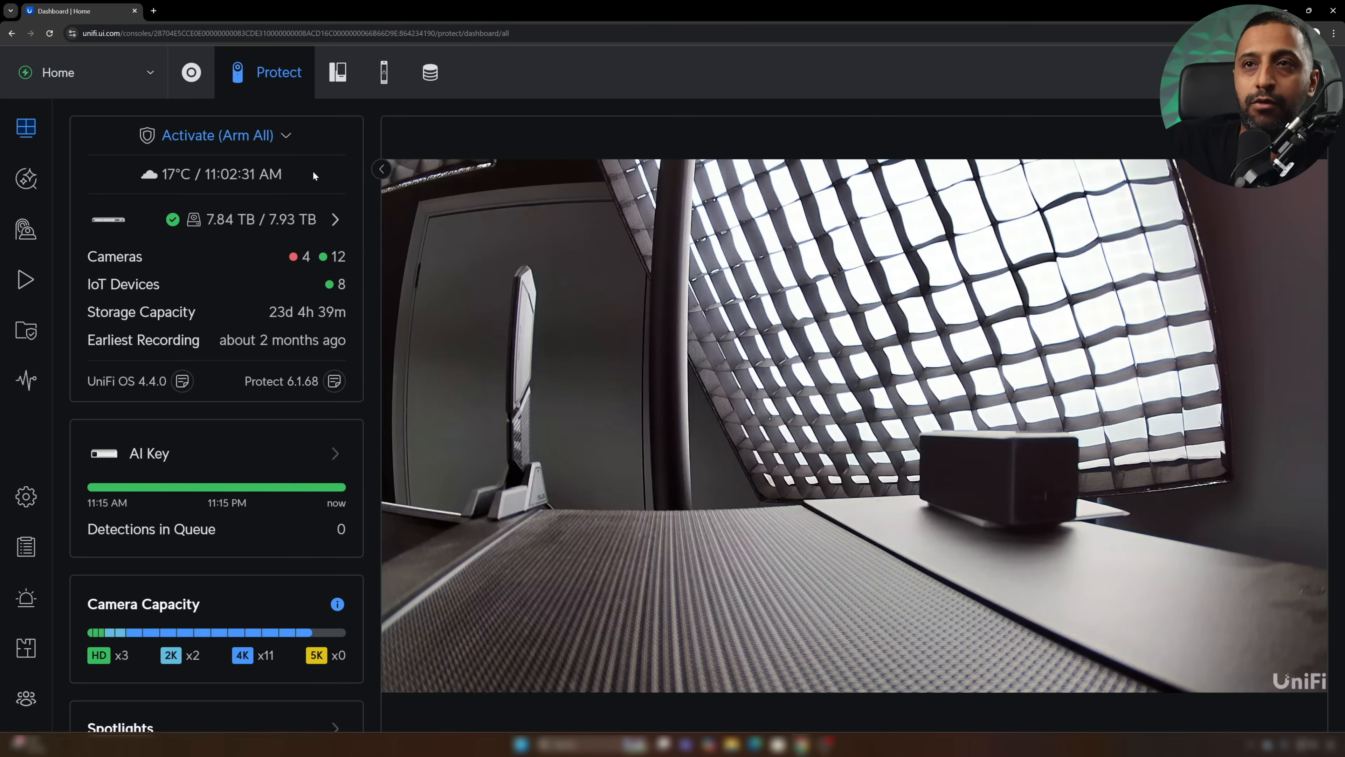
click(287, 135)
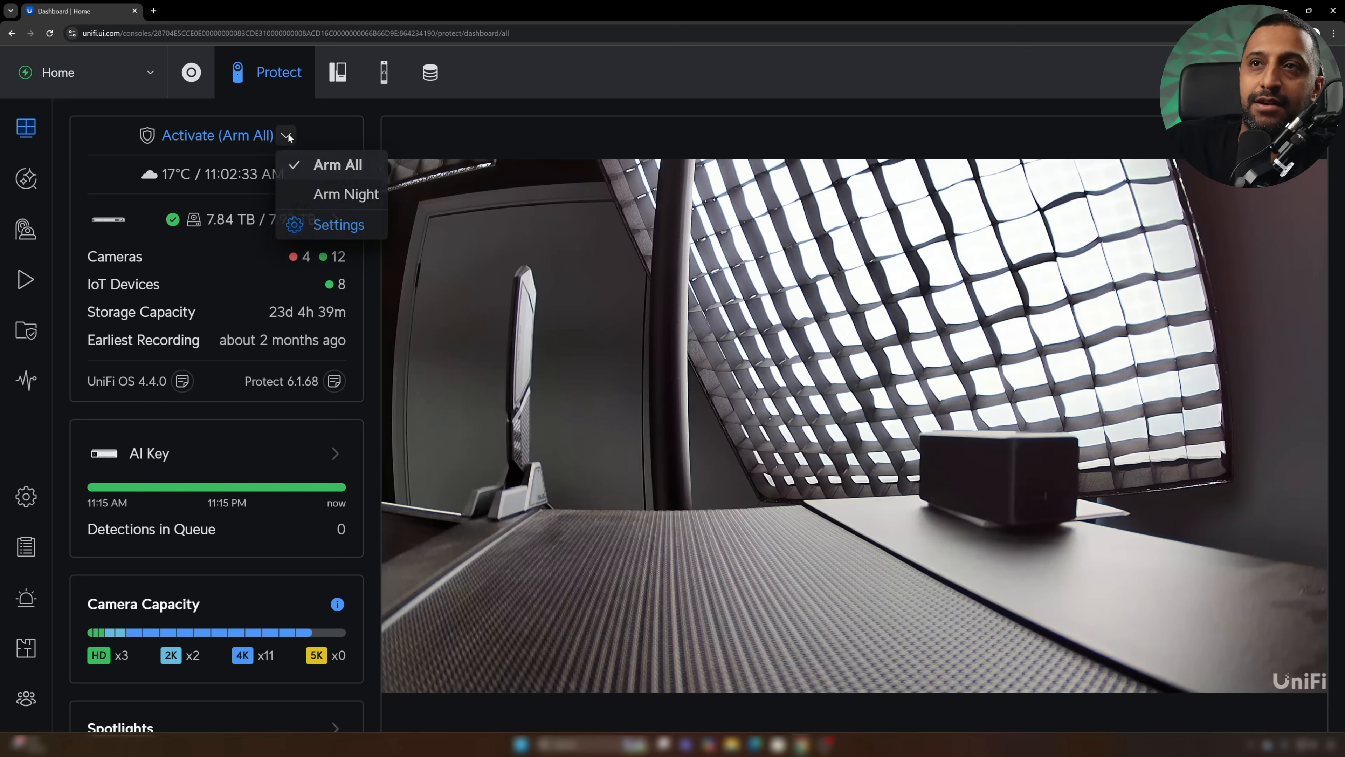
click(345, 194)
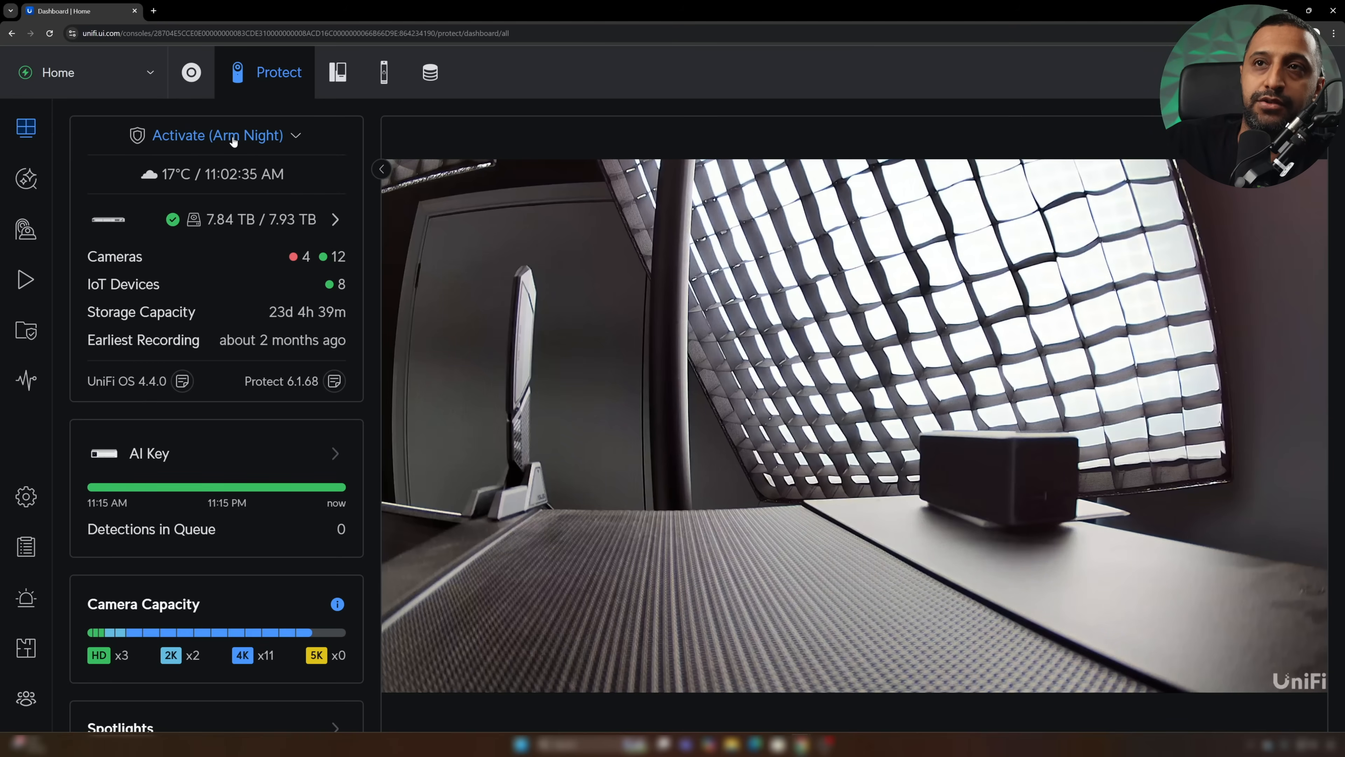
click(217, 135)
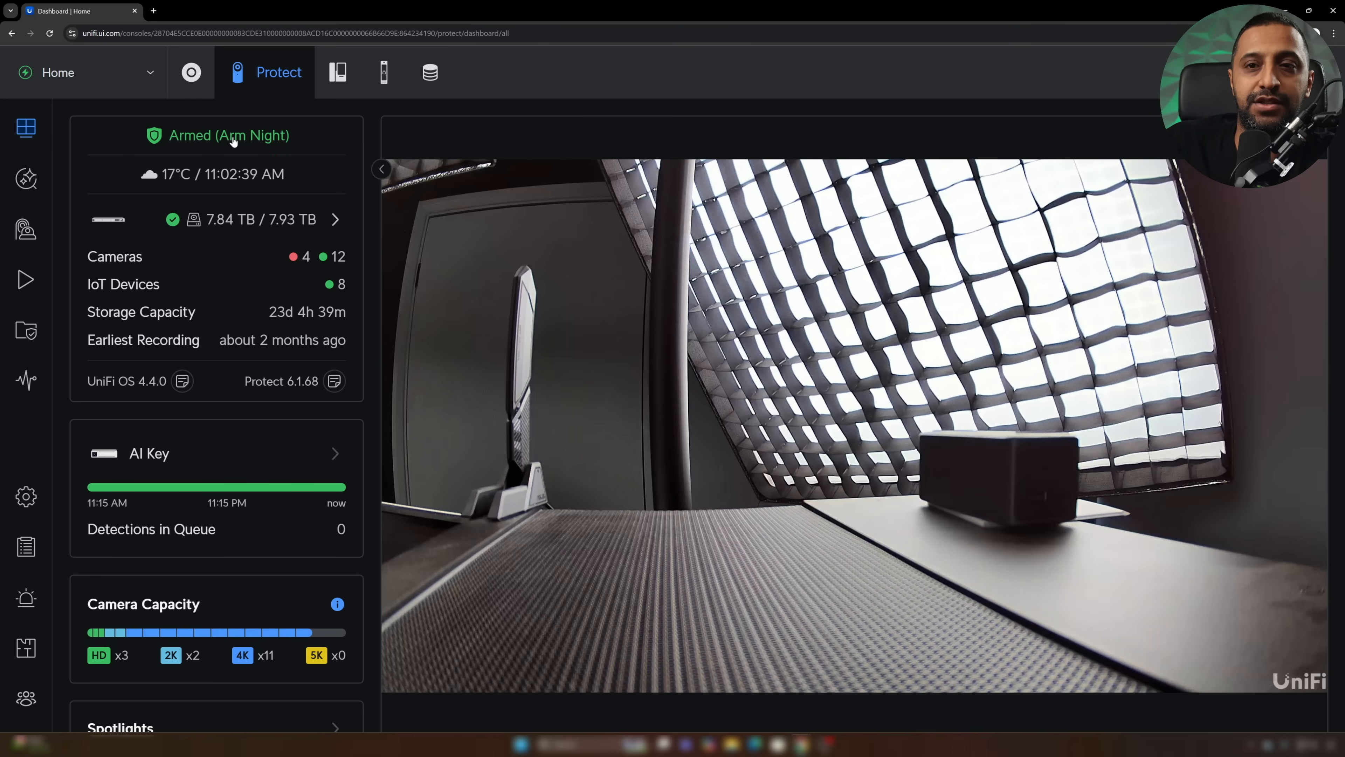
click(218, 134)
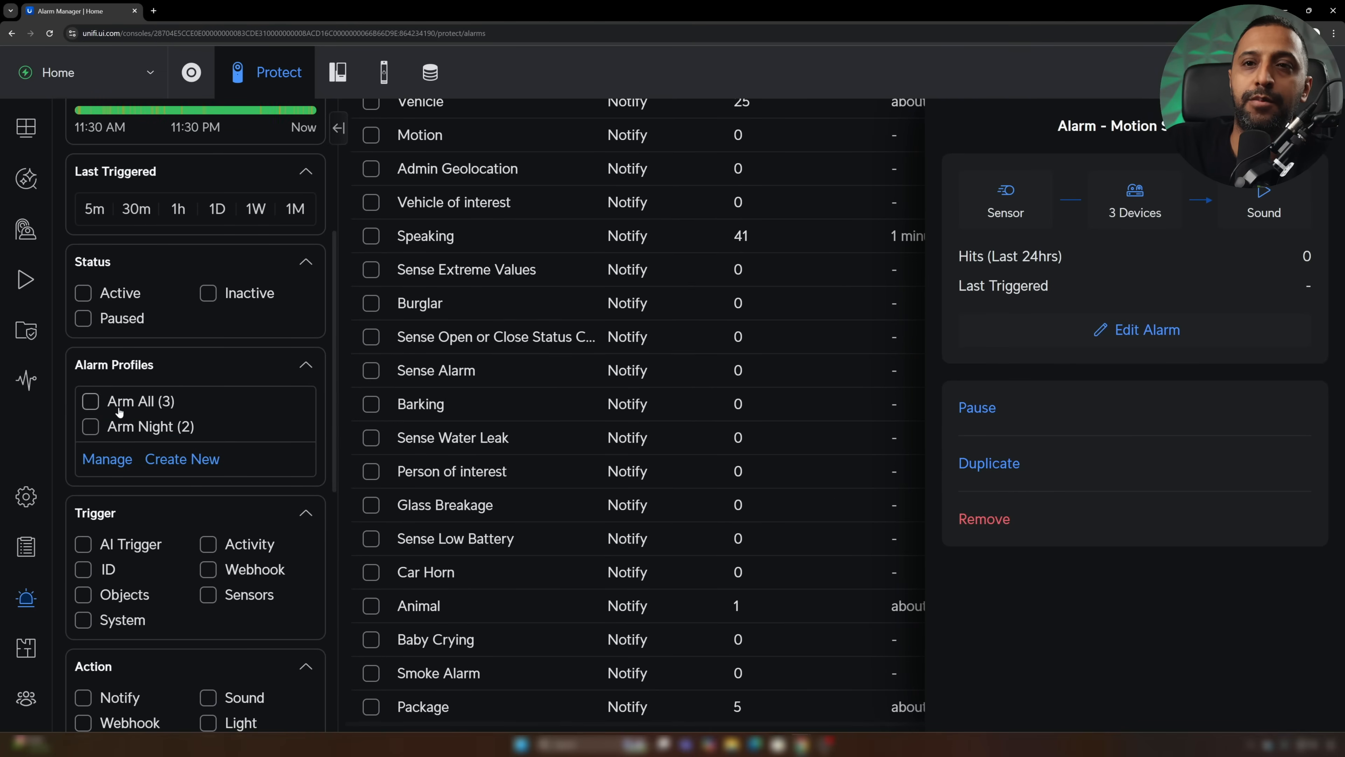
mouse_move(26, 127)
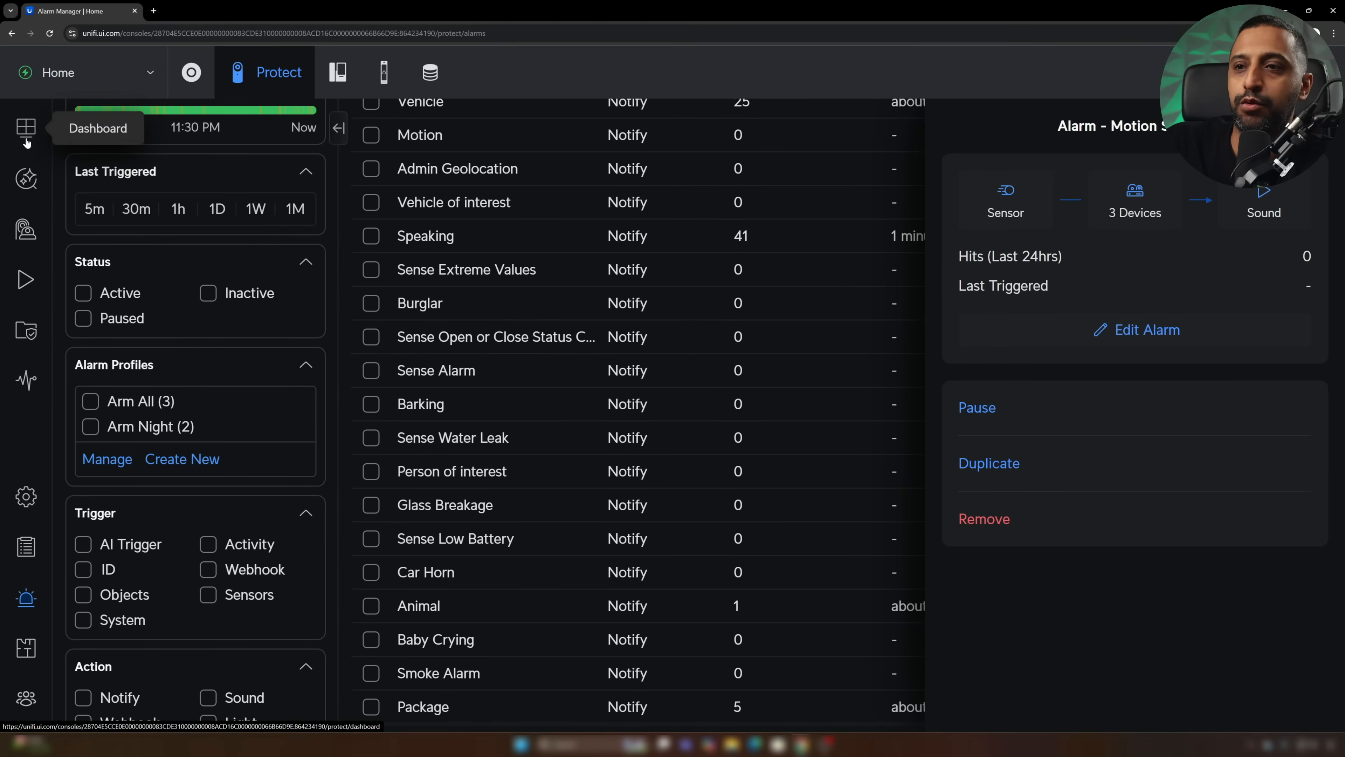
- Return to the dashboard and toggle the site's armed state with Activate
click(26, 127)
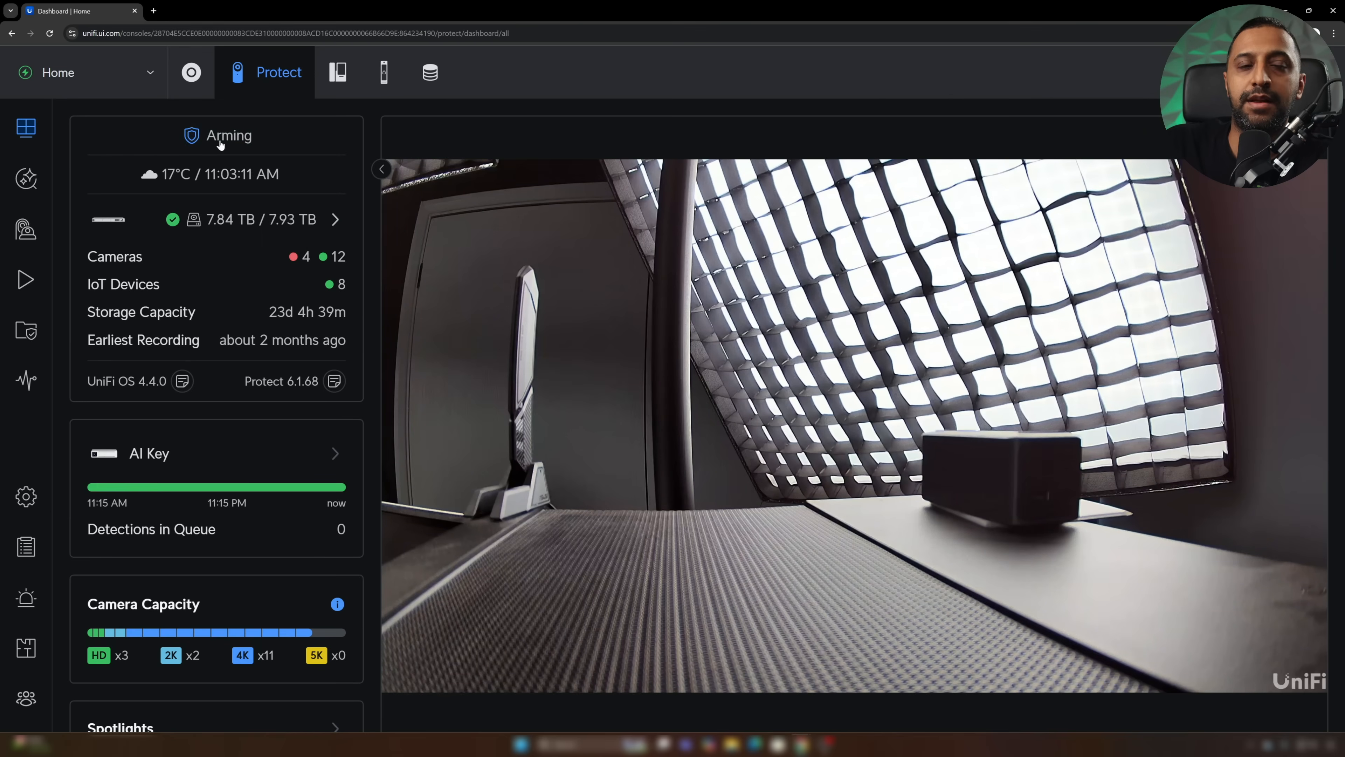
click(218, 135)
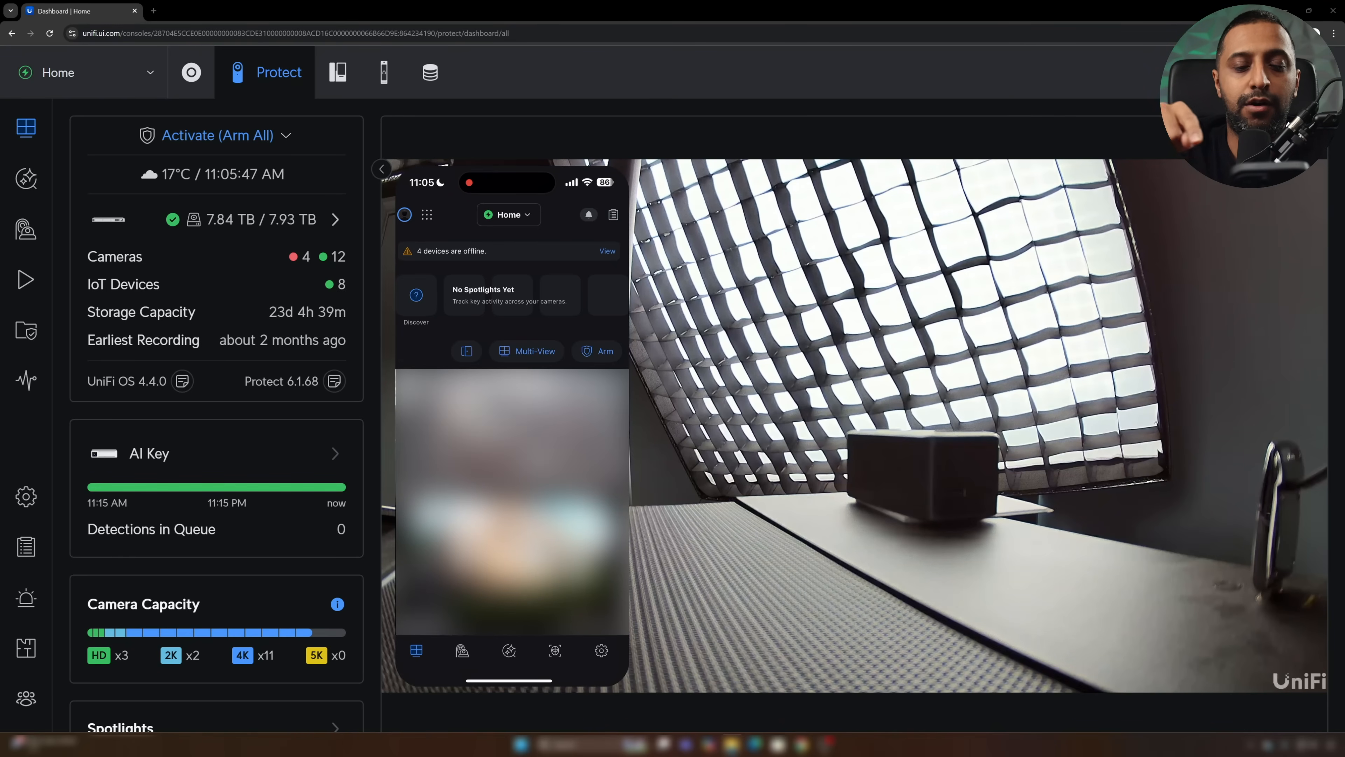
- Arm the site with the Arm All profile from the phone app
click(597, 351)
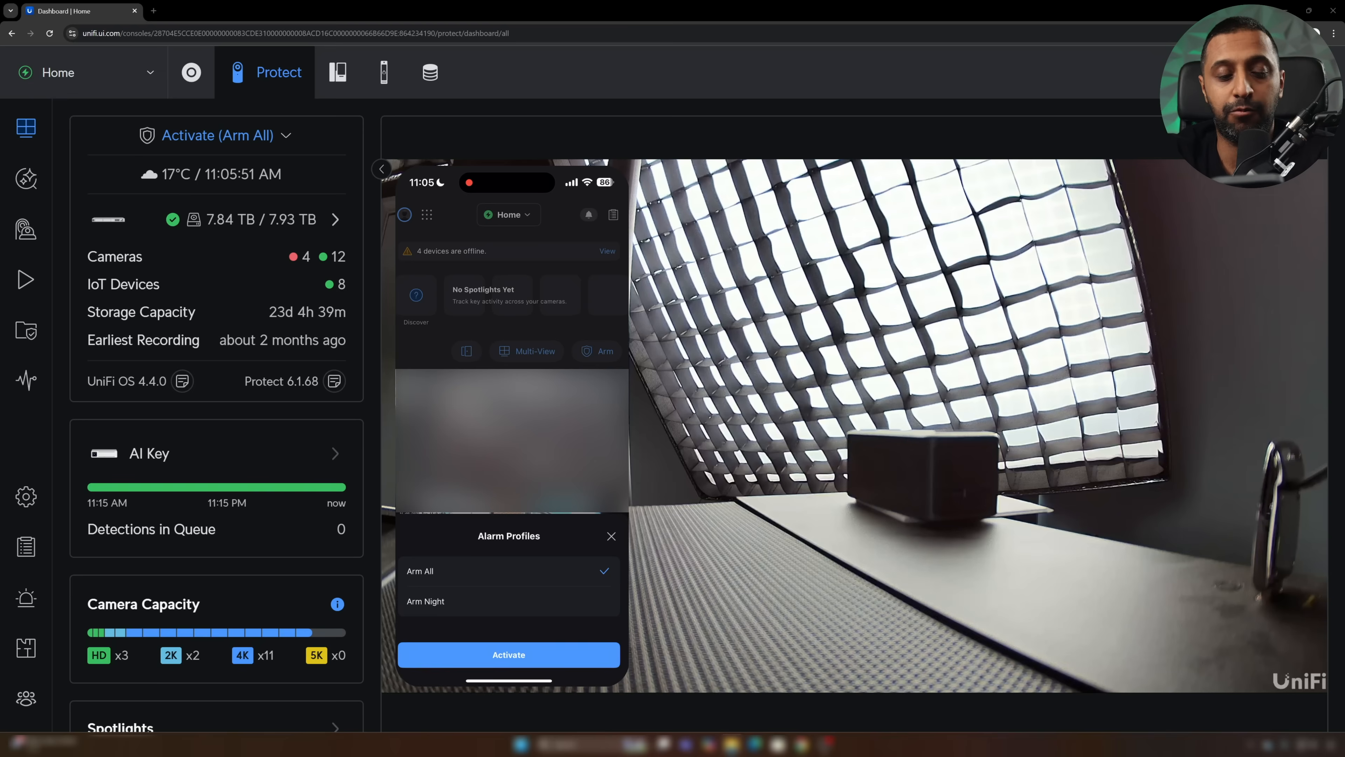
click(508, 654)
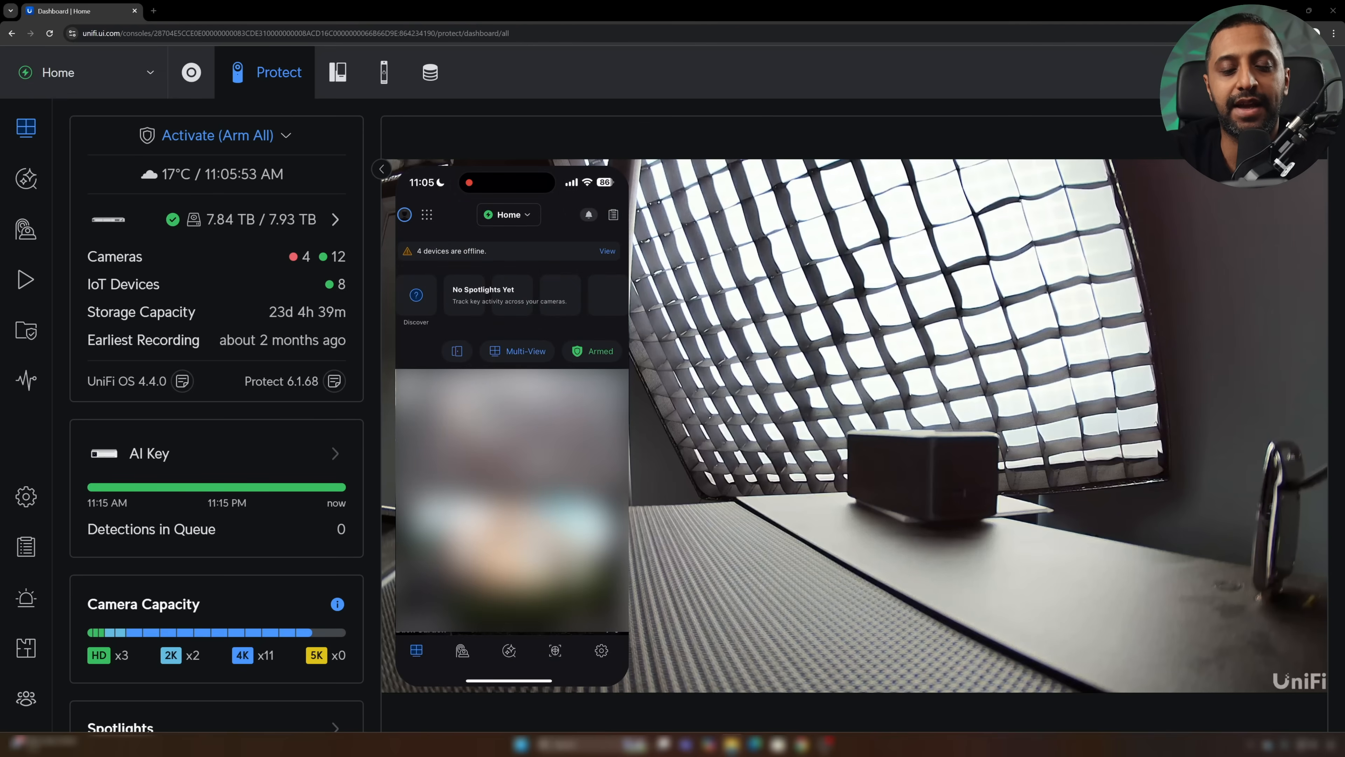
click(216, 134)
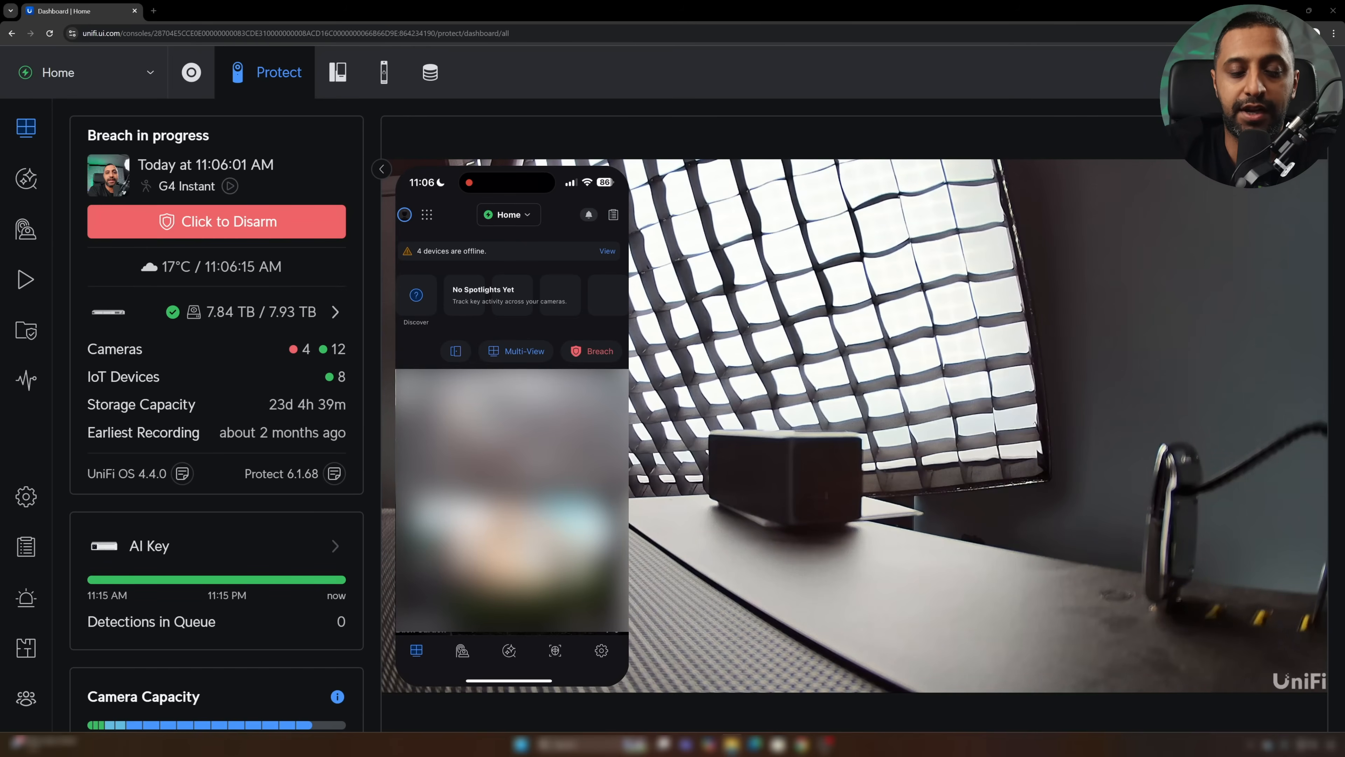
- Review the G4 Instant breach in progress and disarm the site from the dashboard
click(590, 351)
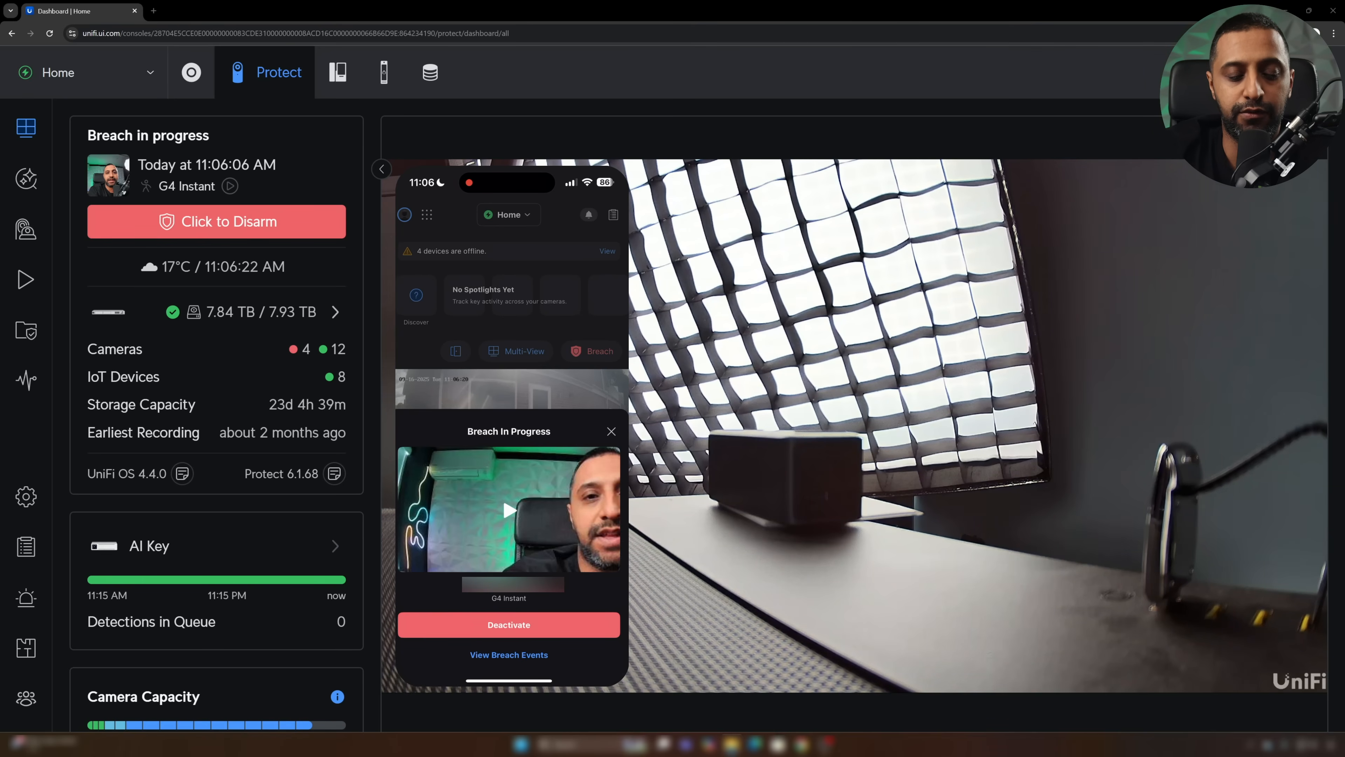
click(508, 655)
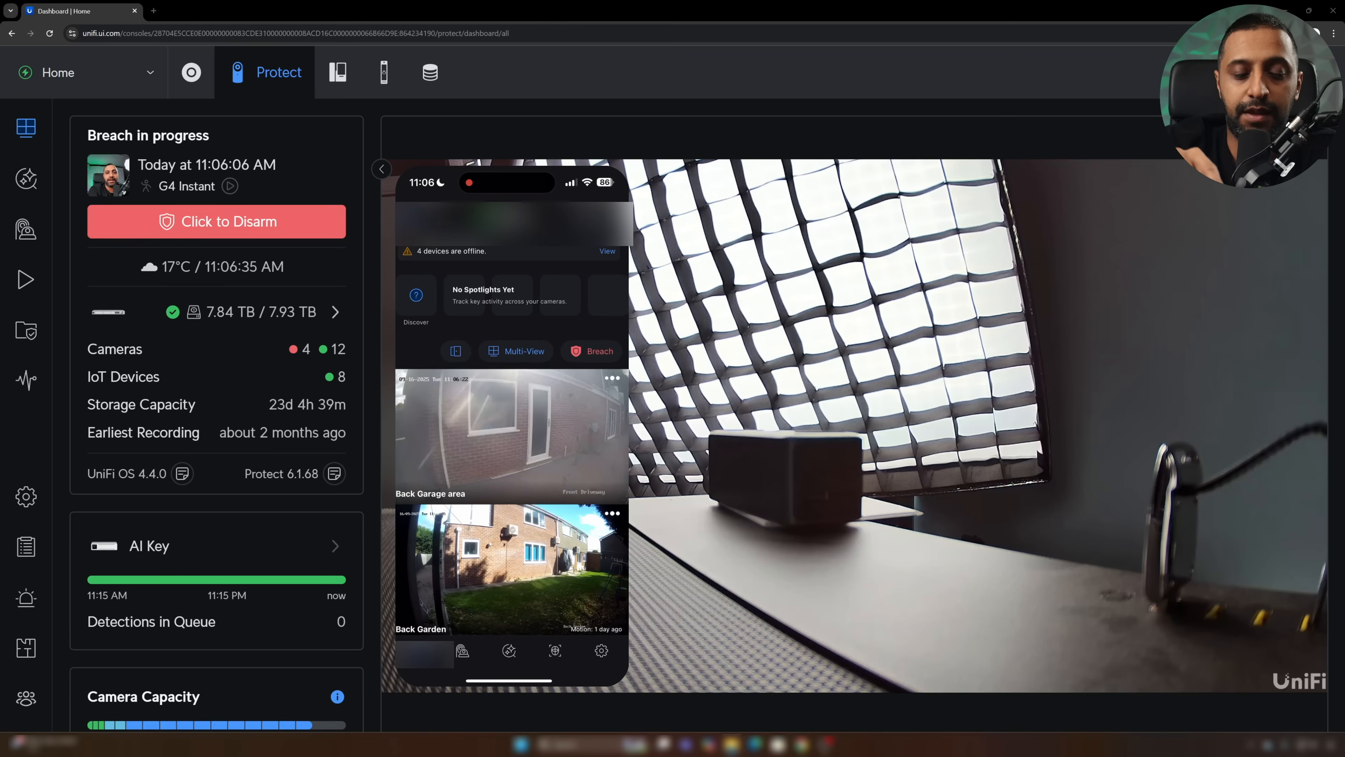
click(216, 221)
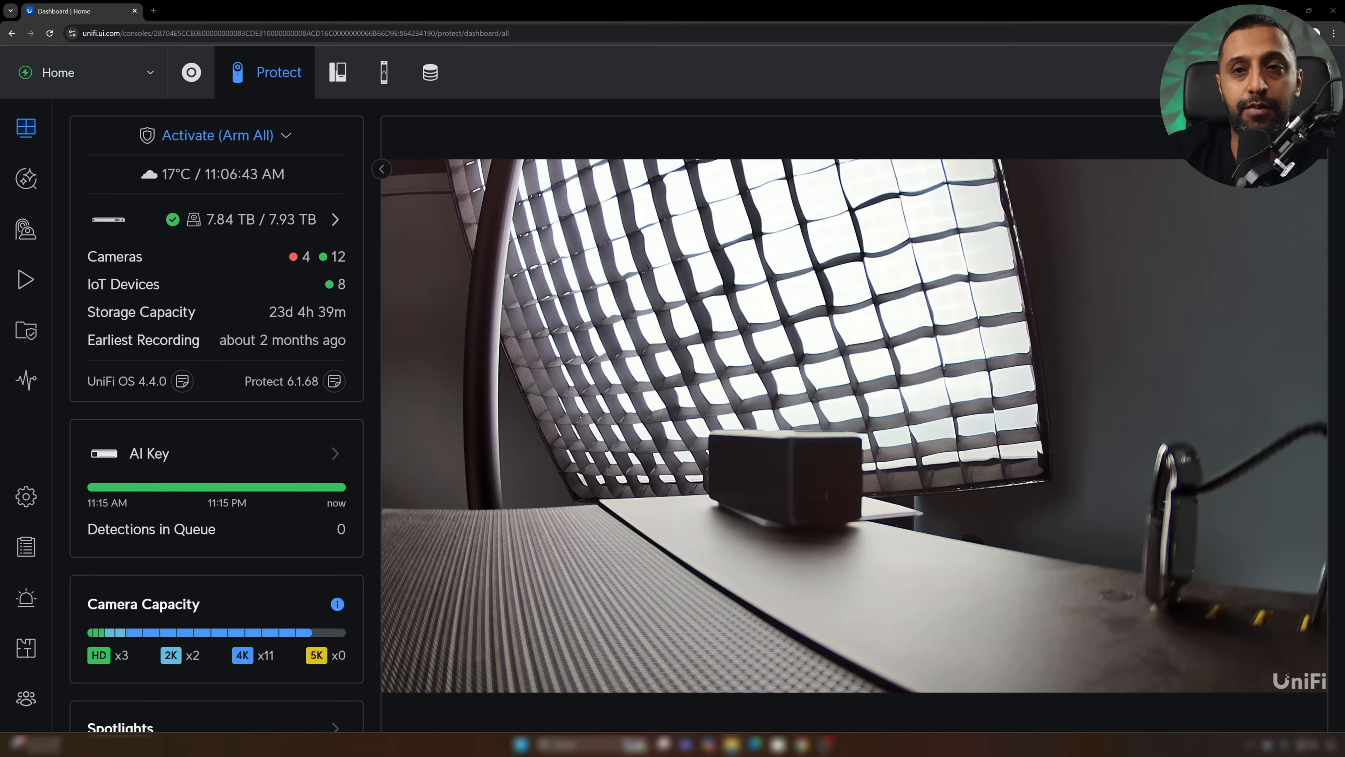
- Filter Site Activity to Armed/Disarmed and Breach and view the latest Arm All Alarm Triggered details
click(26, 547)
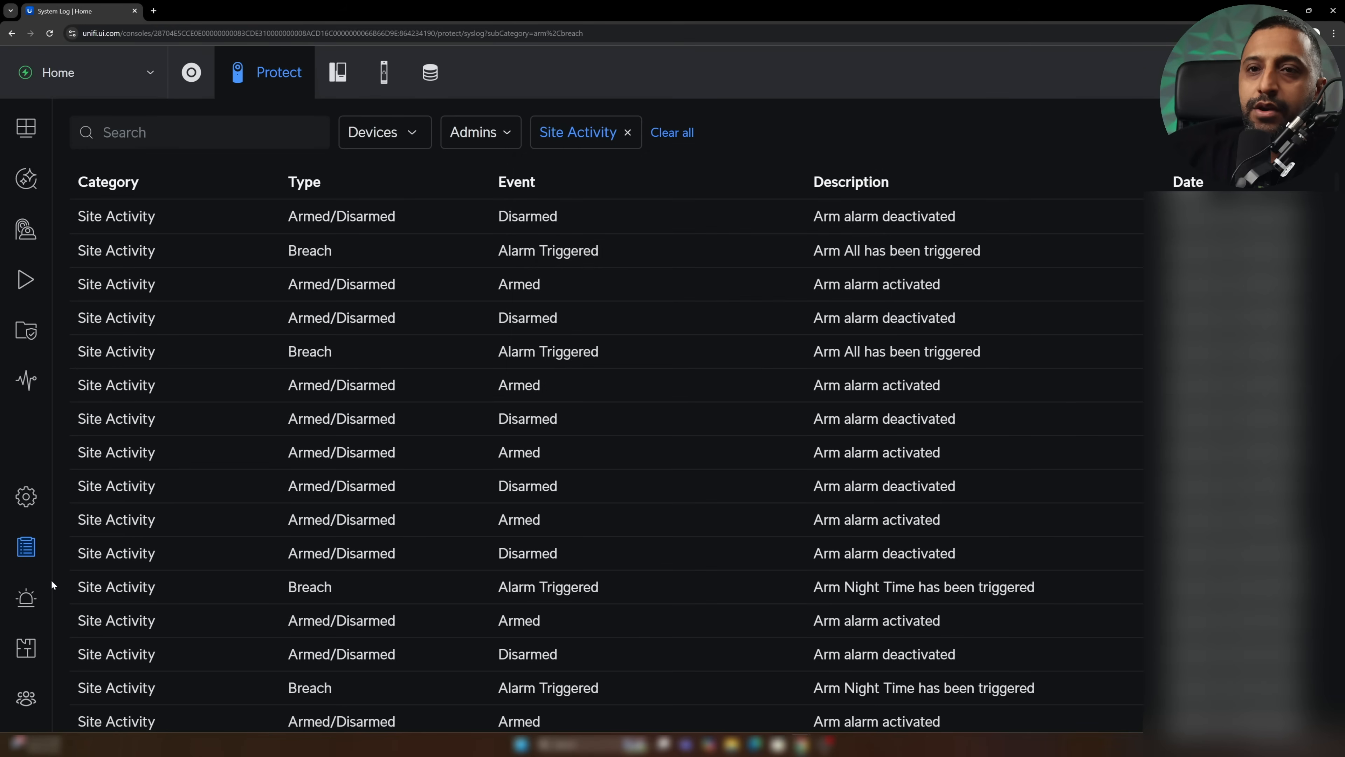
click(577, 132)
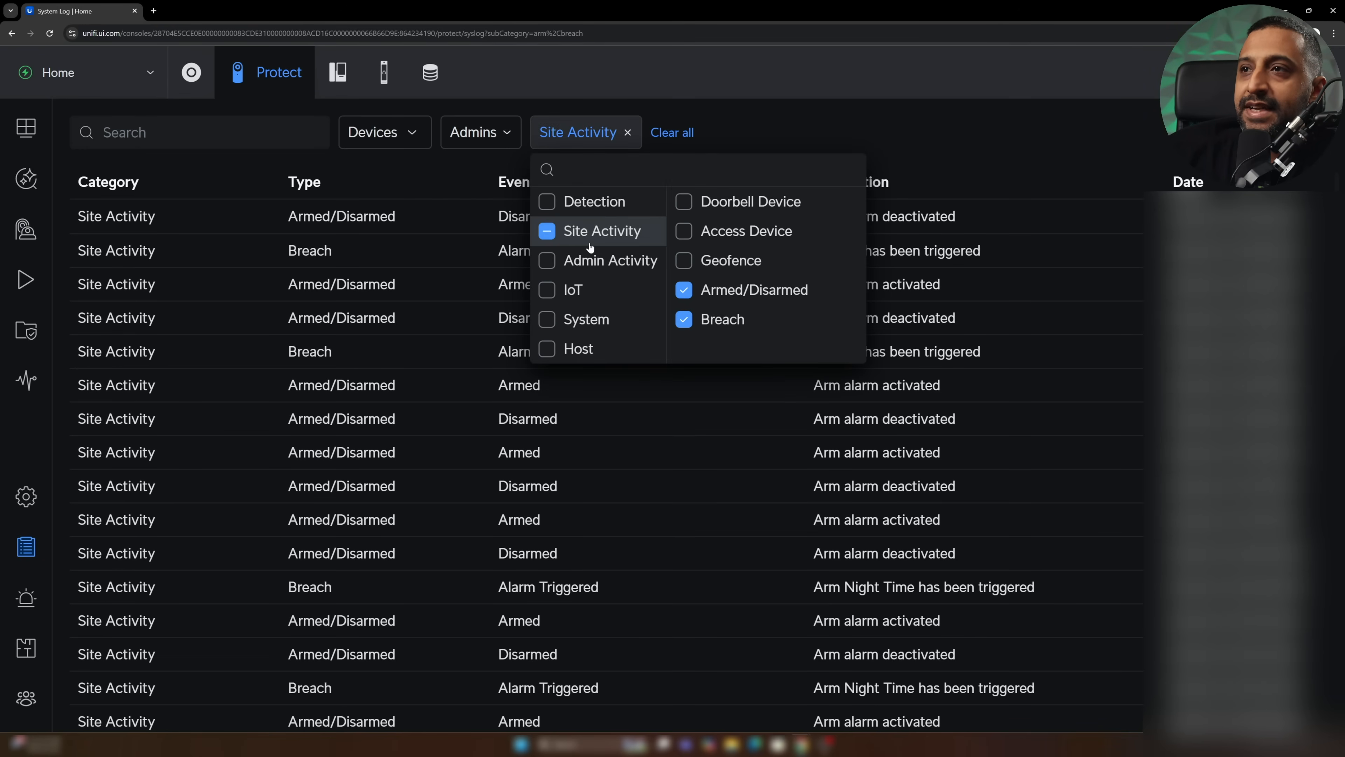
mouse_move(702, 326)
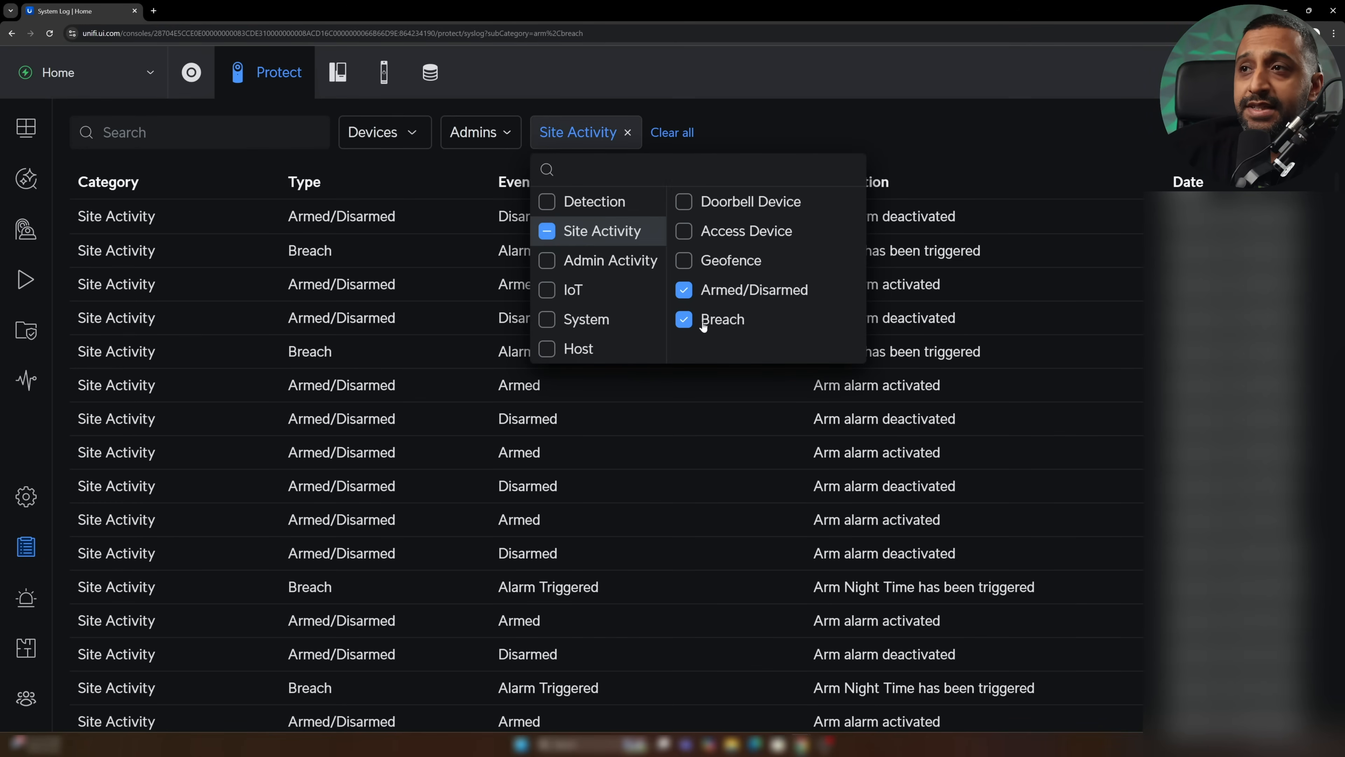
mouse_move(446, 167)
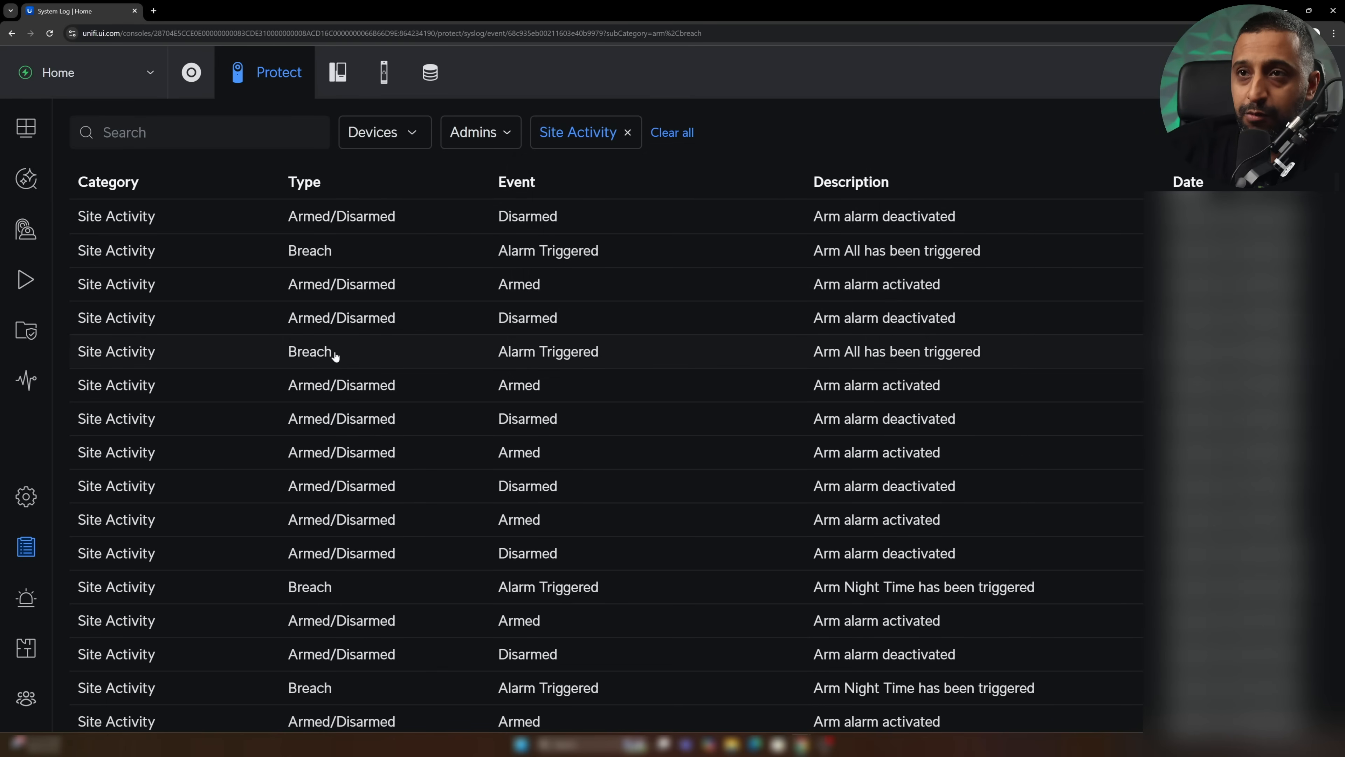
click(344, 351)
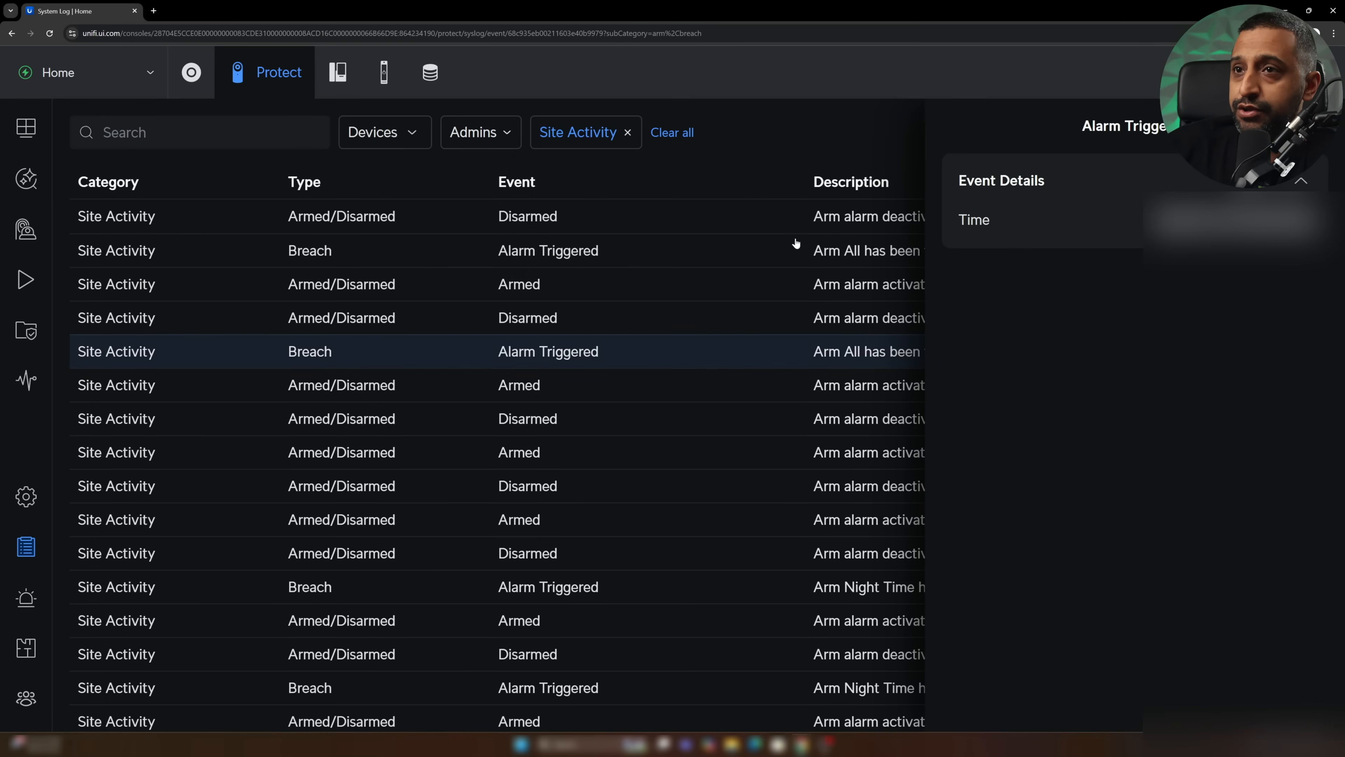
click(548, 250)
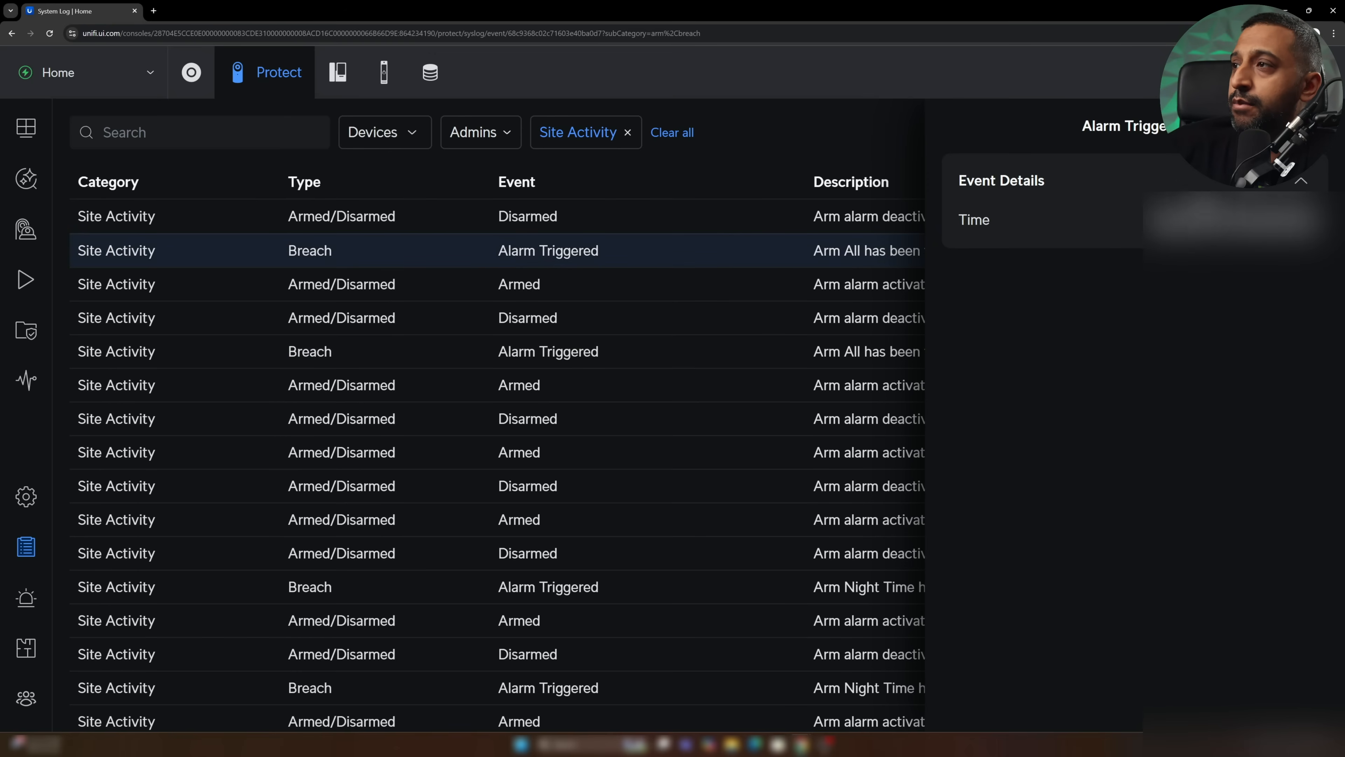
mouse_move(1066, 333)
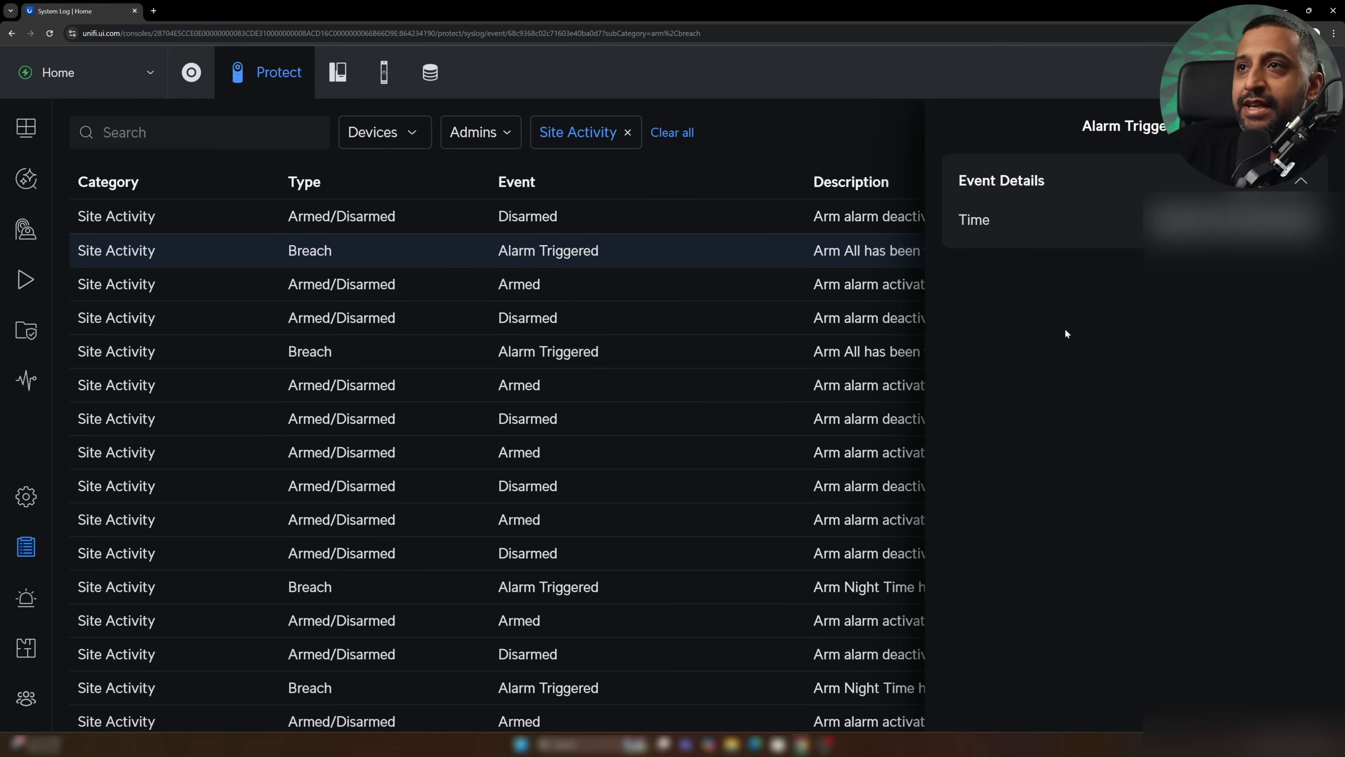
mouse_move(1031, 356)
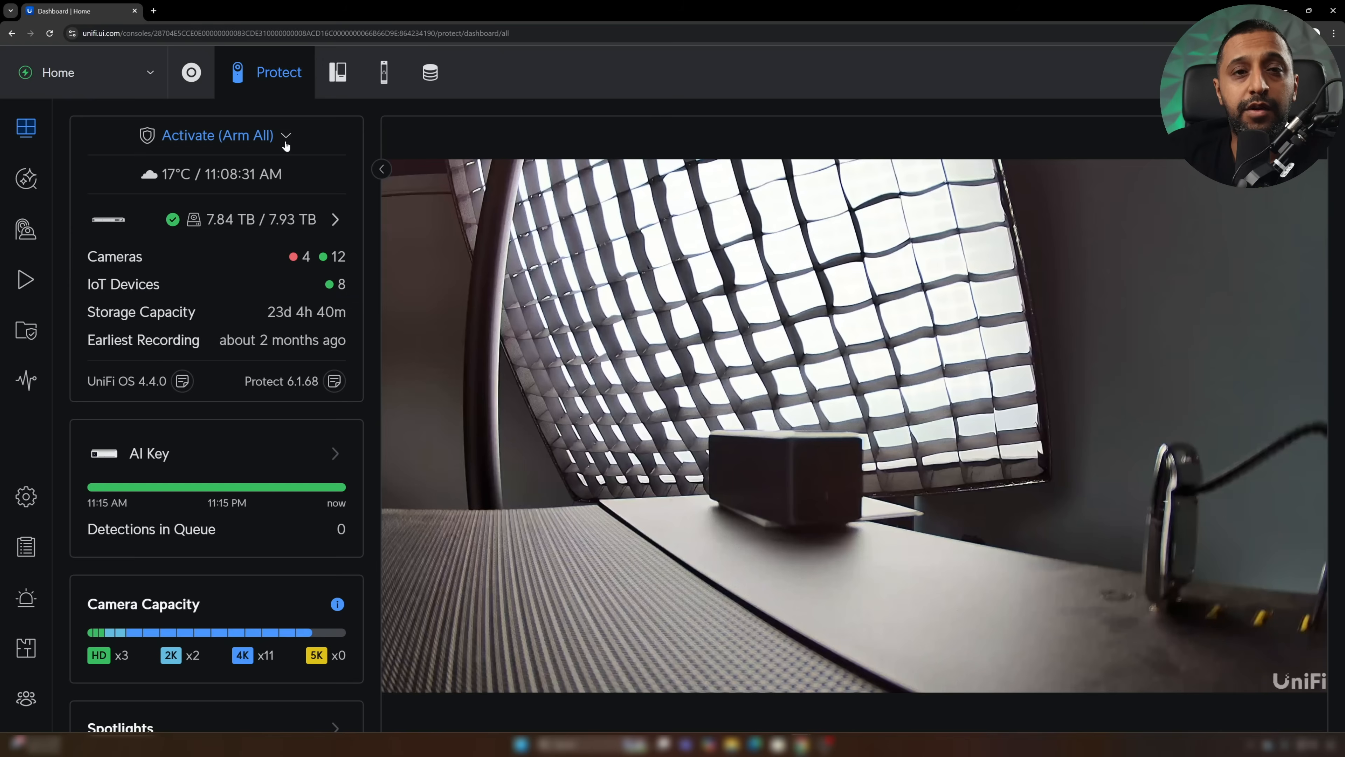
- Select Arm Night from the Activate dropdown and arm the site with it
click(286, 135)
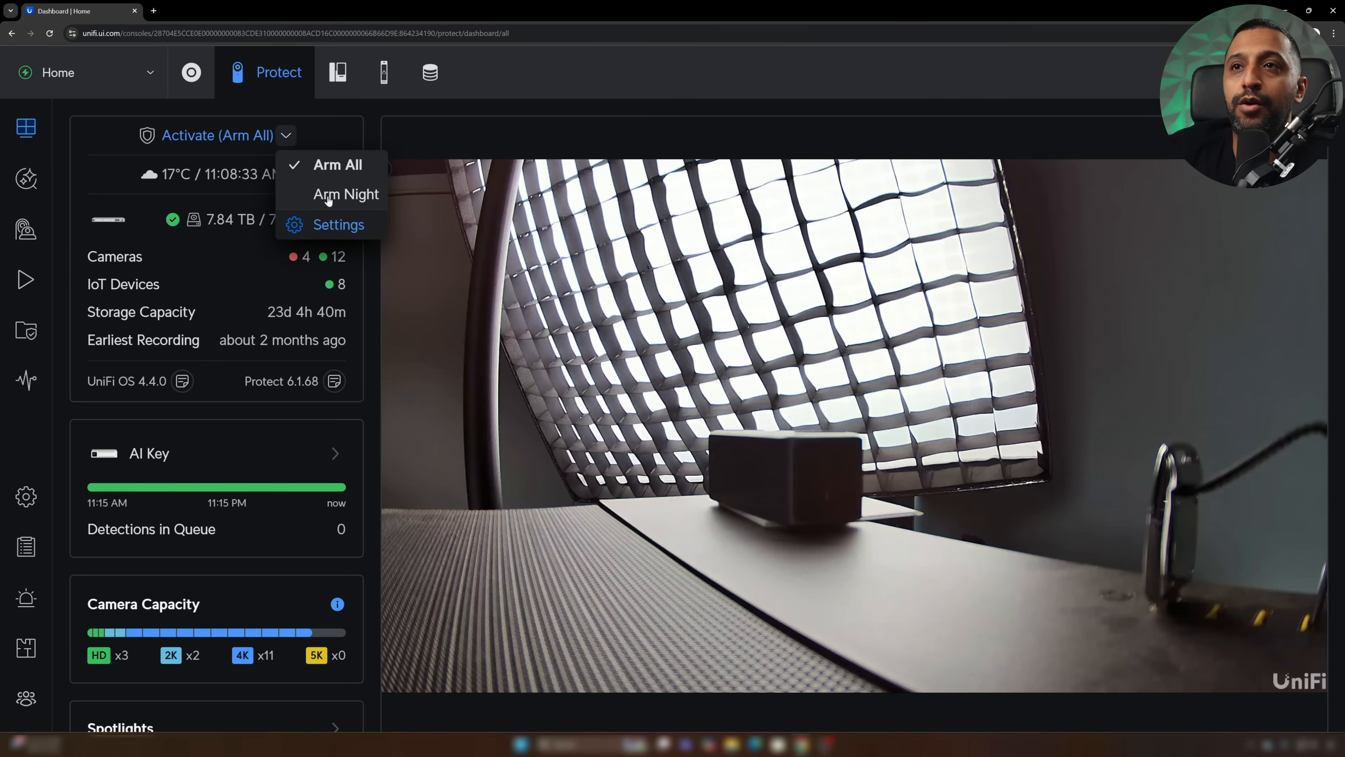
click(346, 194)
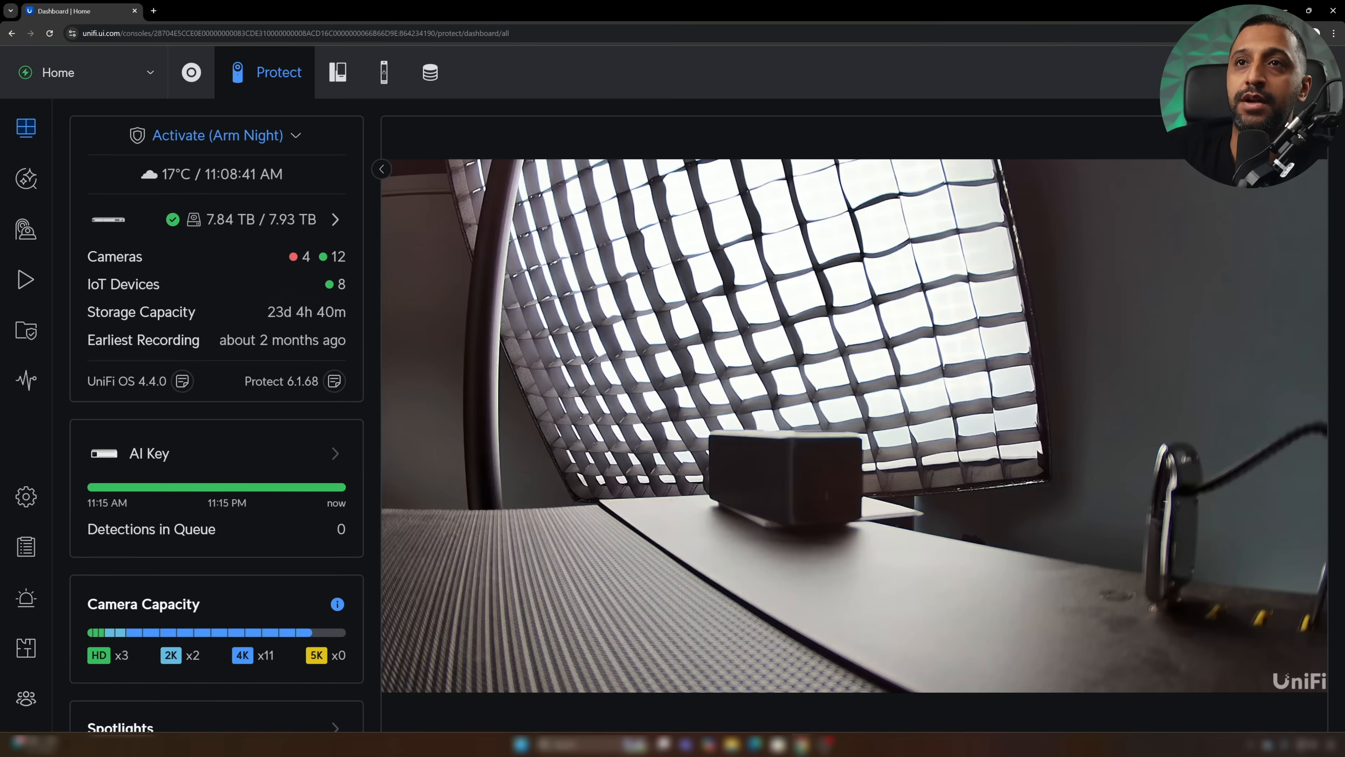
click(217, 135)
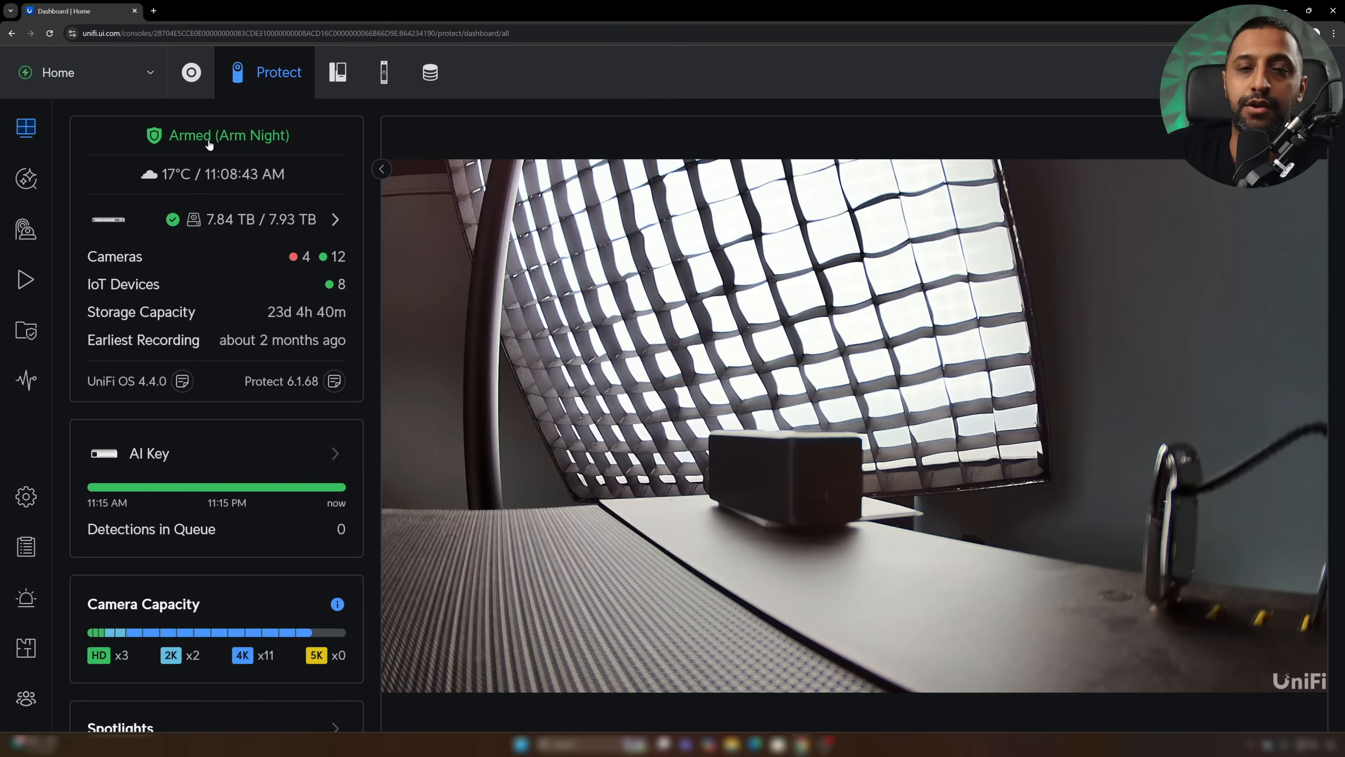